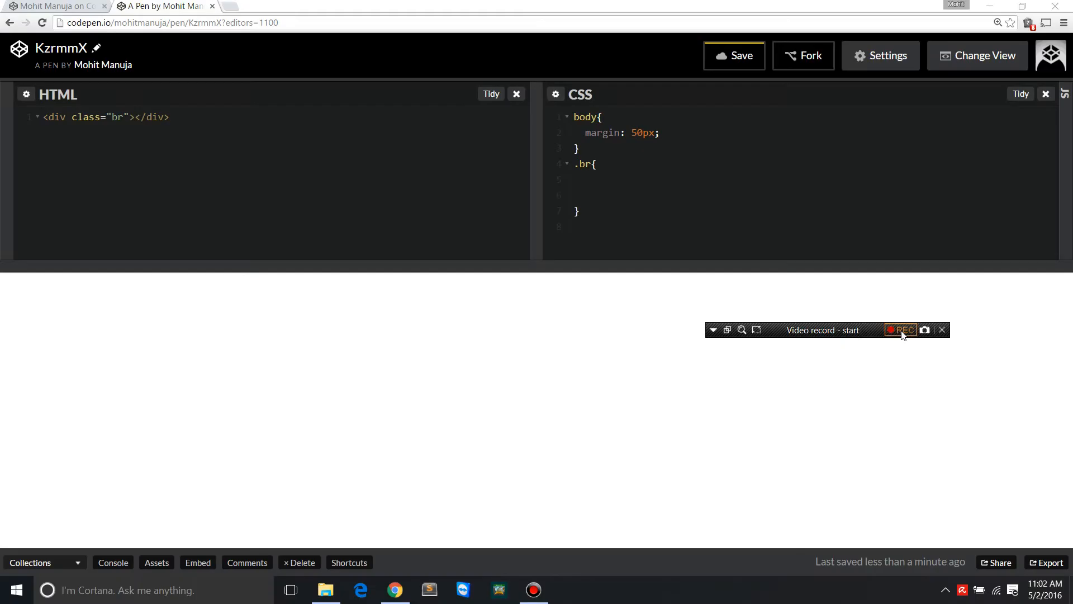
# - Give the .br rule width 200px, height 200px and a #000 background
pyautogui.click(900, 329)
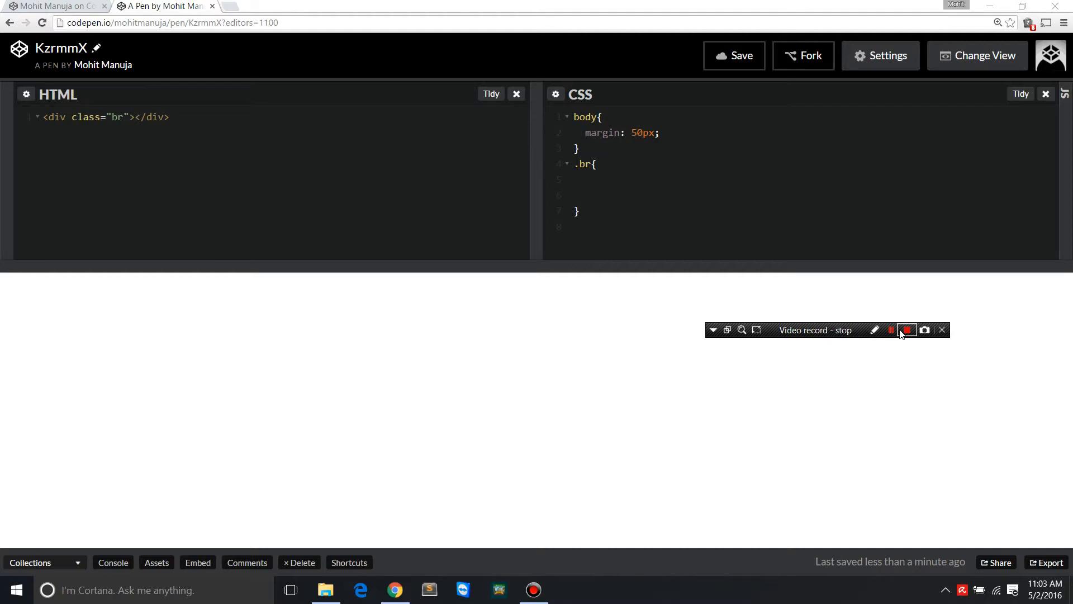
pyautogui.click(905, 329)
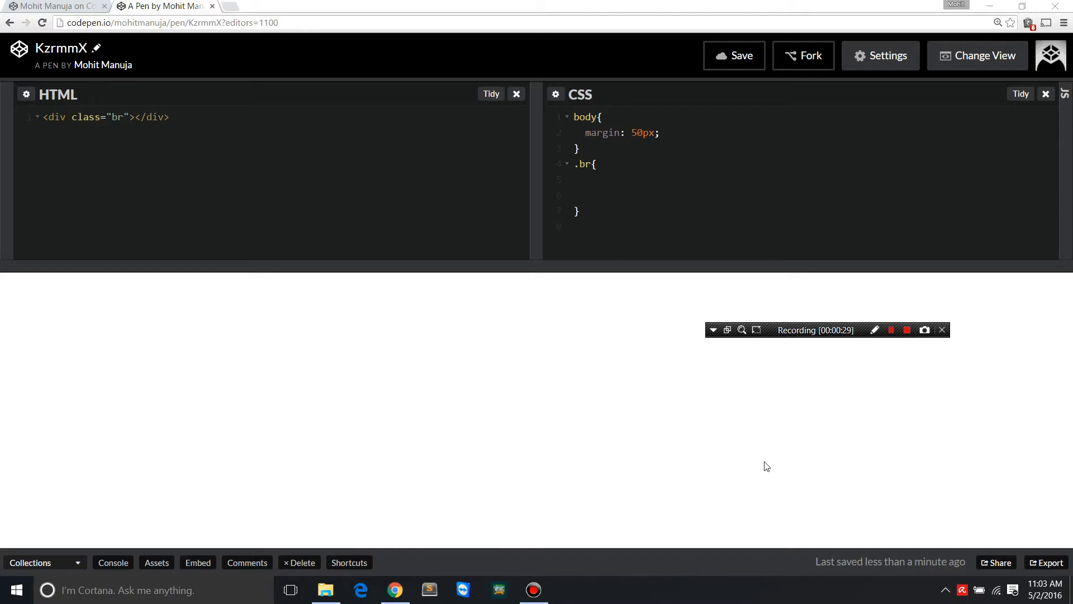
pyautogui.click(534, 589)
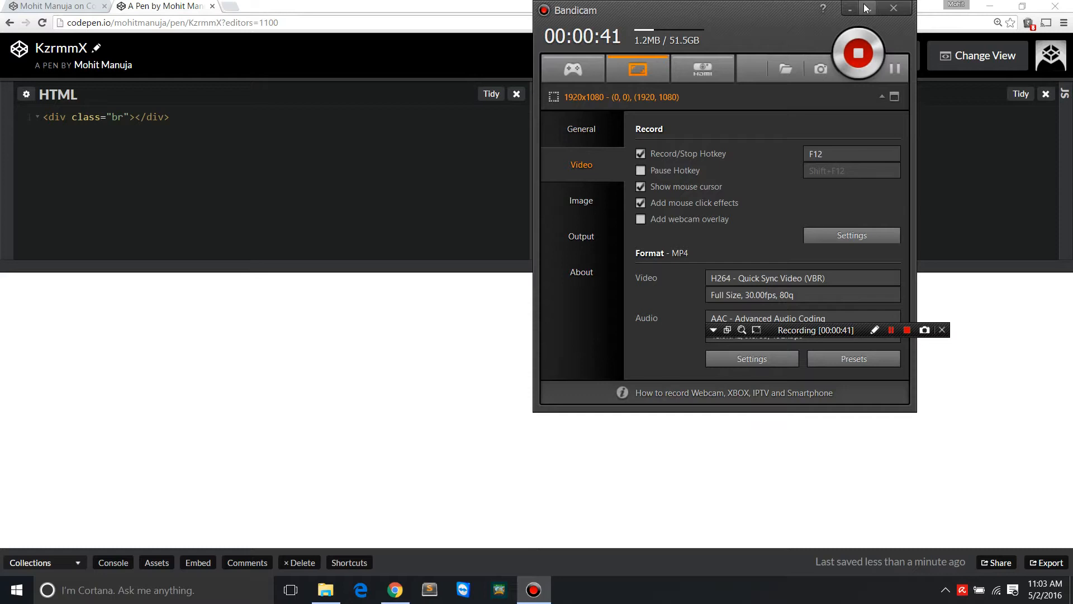
pyautogui.click(893, 8)
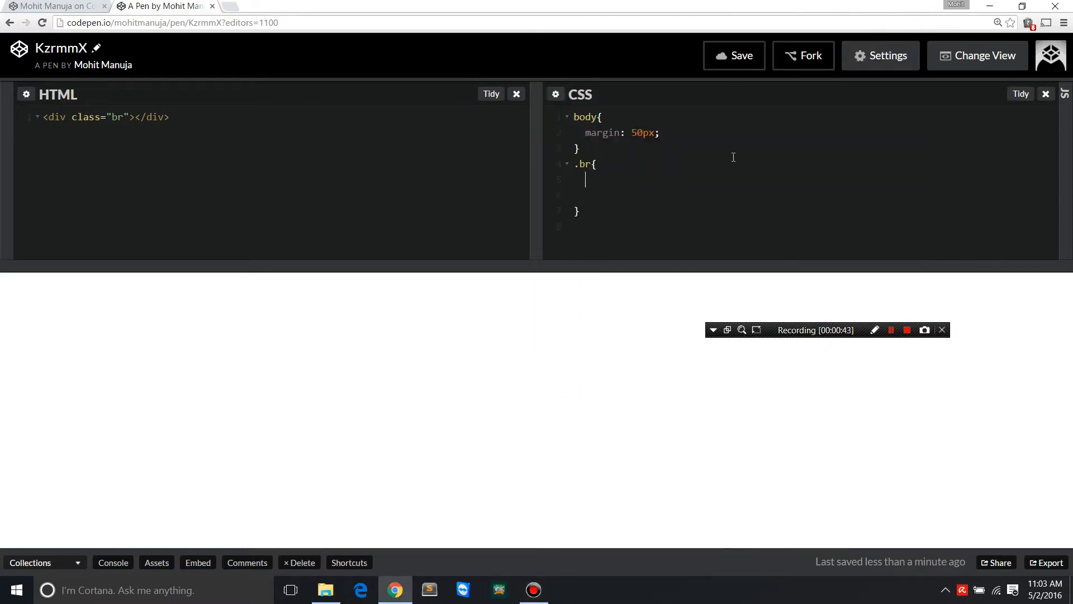
pyautogui.moveTo(314, 159)
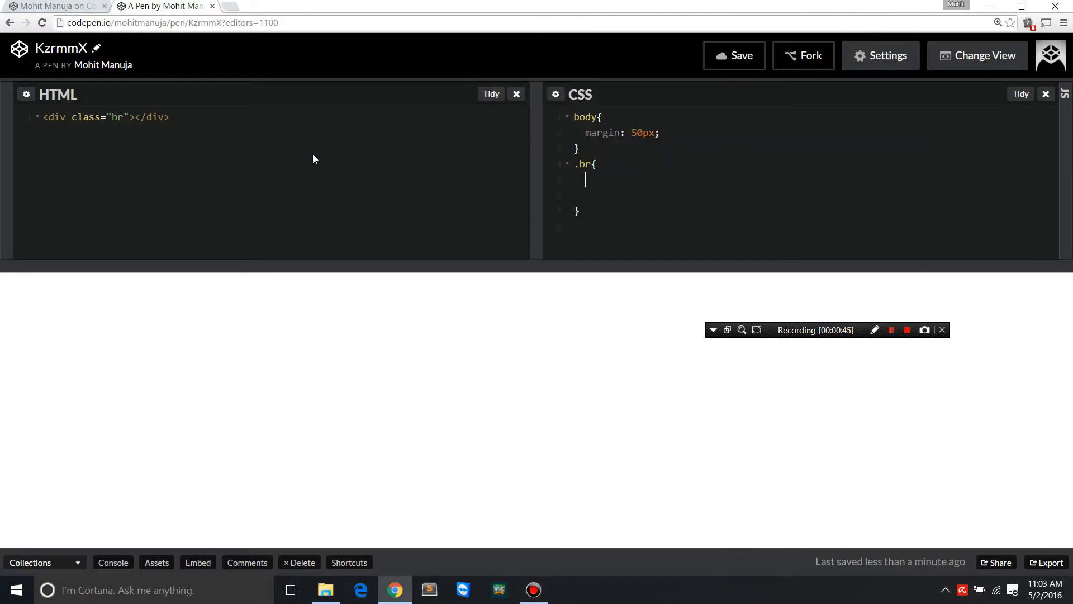
pyautogui.moveTo(118, 156)
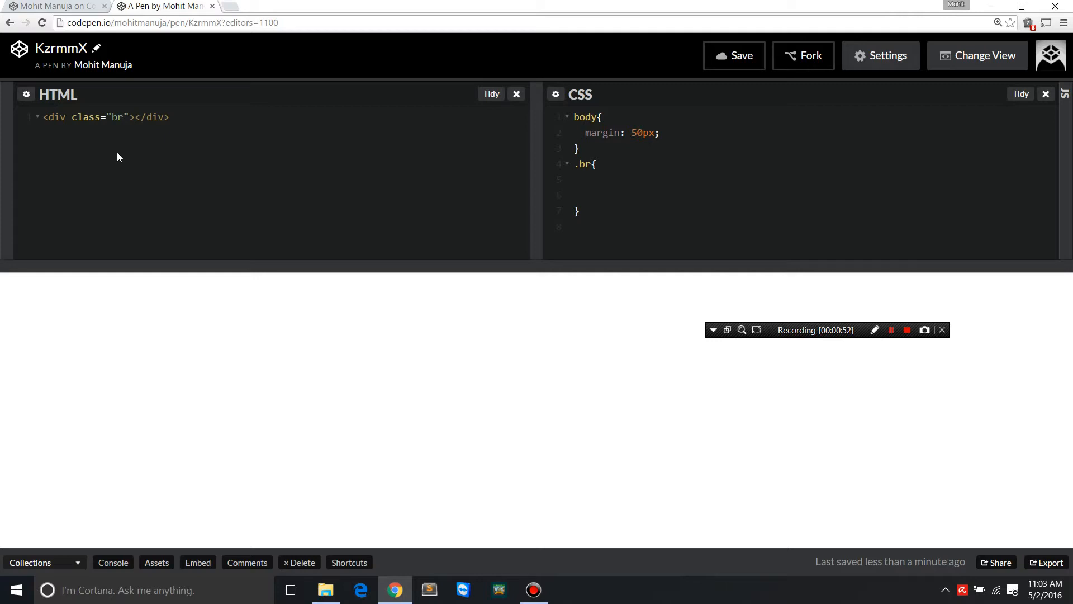
pyautogui.click(585, 180)
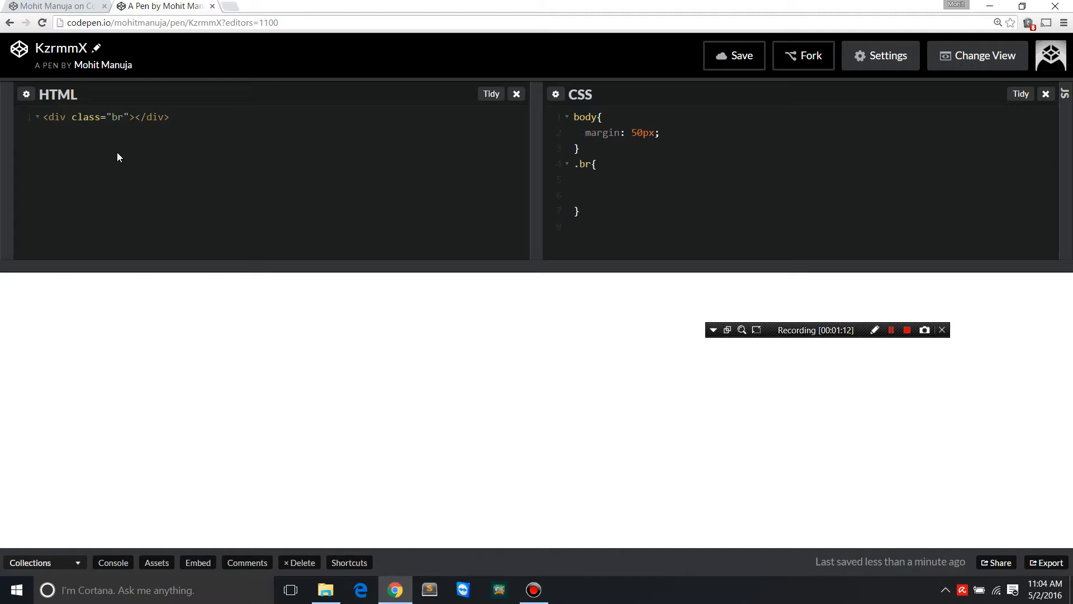
pyautogui.write('w')
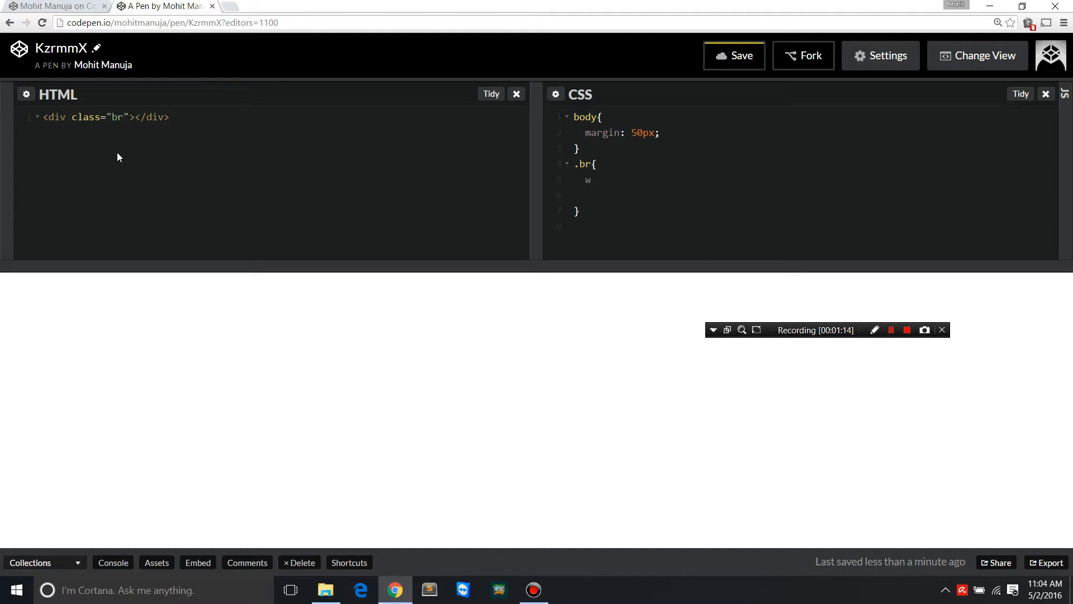
pyautogui.write('200+')
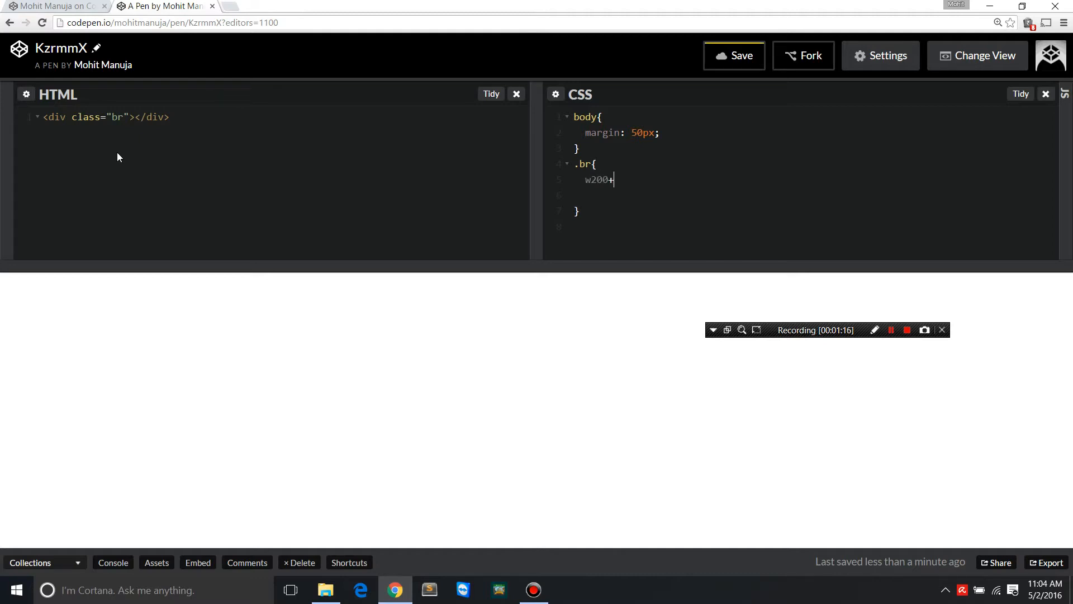
pyautogui.write('h200')
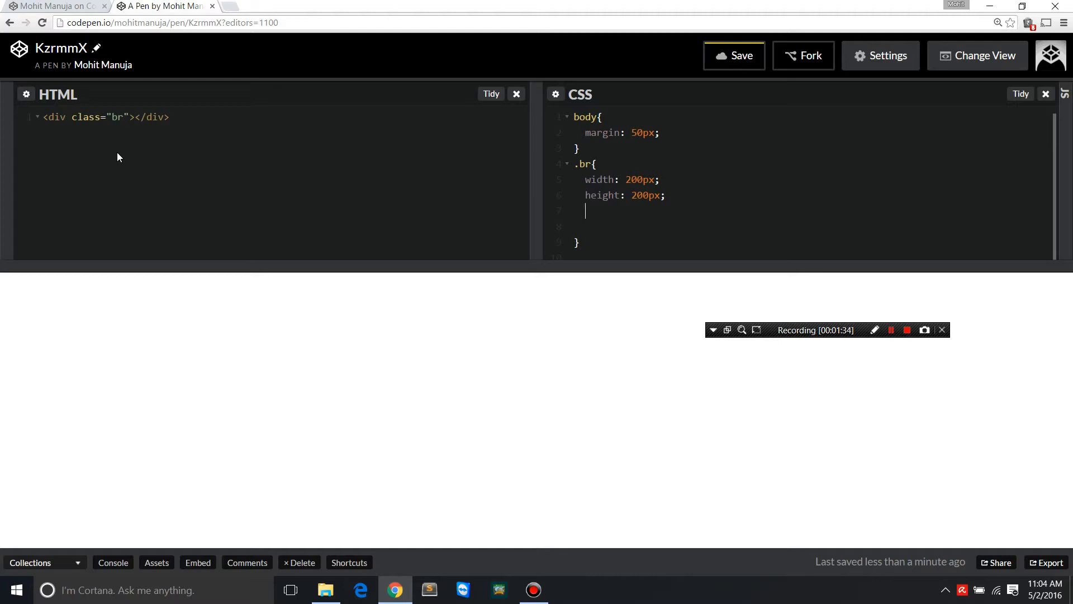
pyautogui.write('background: #000;')
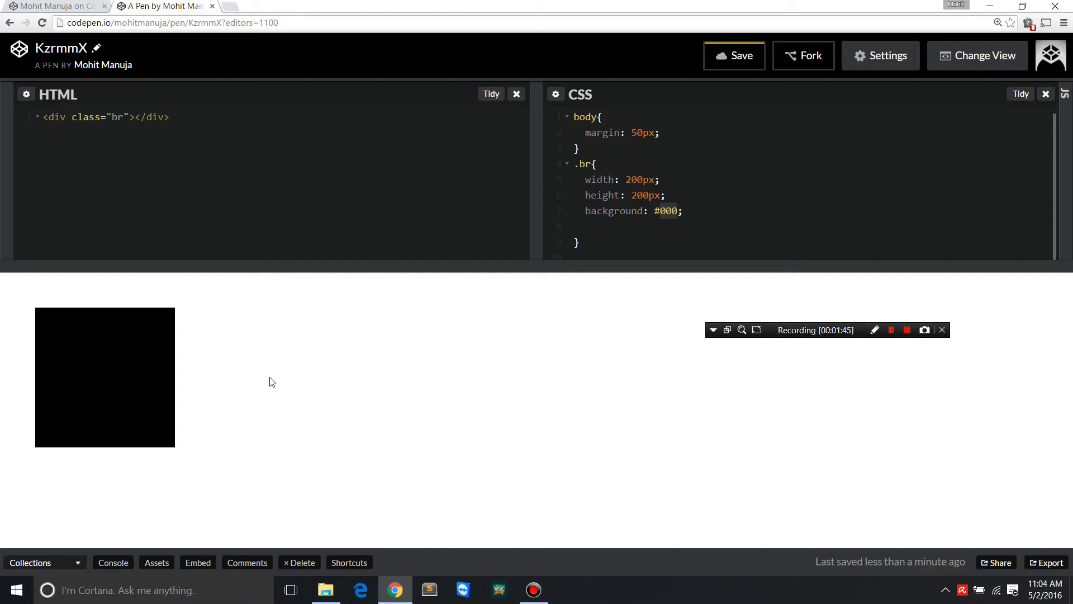
pyautogui.moveTo(552, 331)
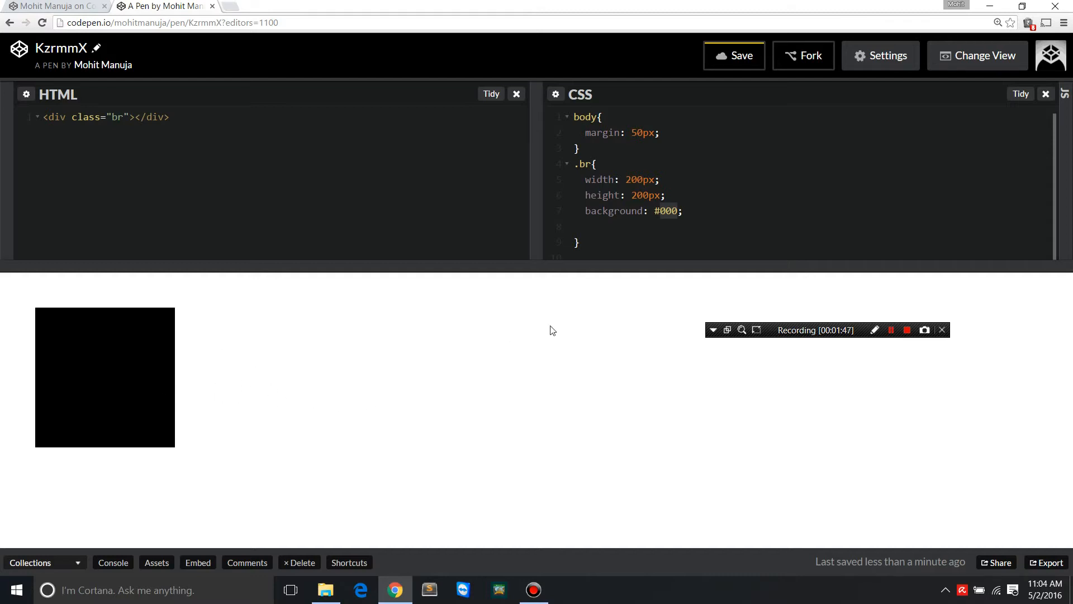
pyautogui.moveTo(19, 303)
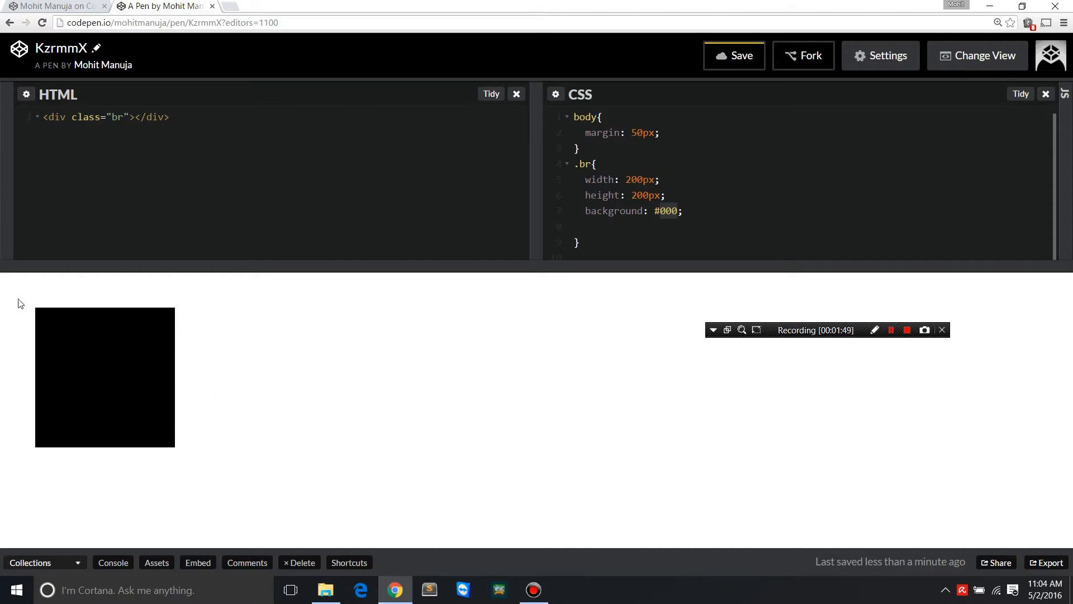
pyautogui.click(649, 133)
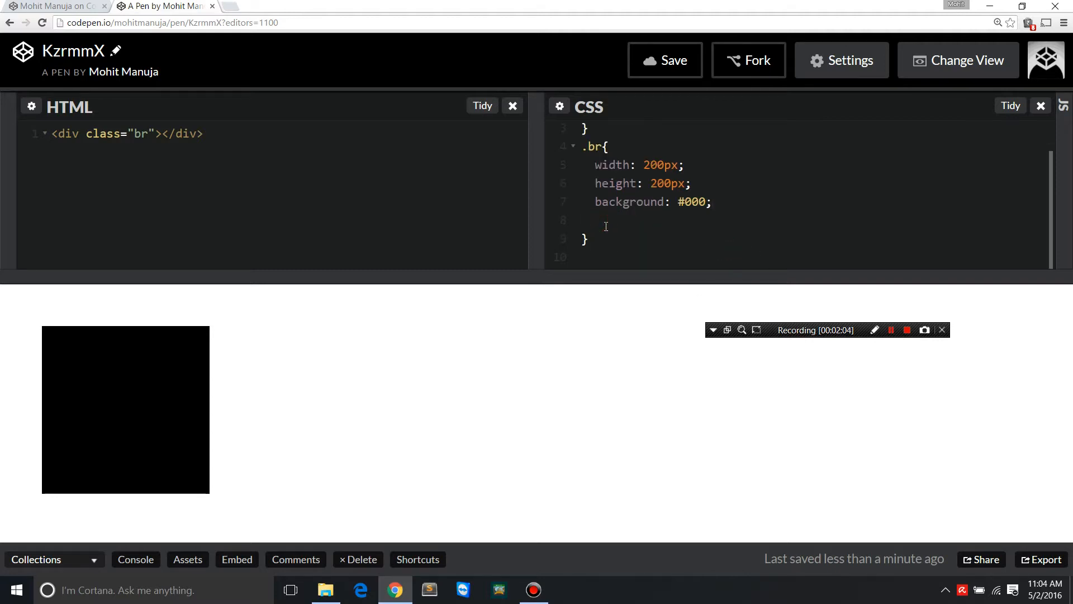
# - Try border-radius values of 100%, then 40%, then 100% on the .br rule
pyautogui.click(591, 219)
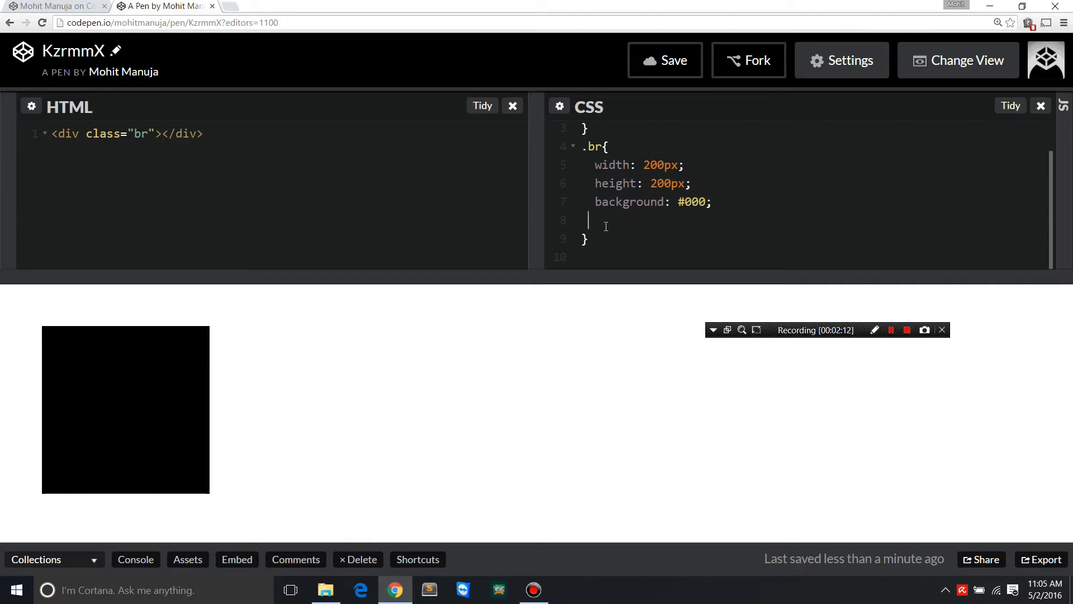
pyautogui.write('bdrs')
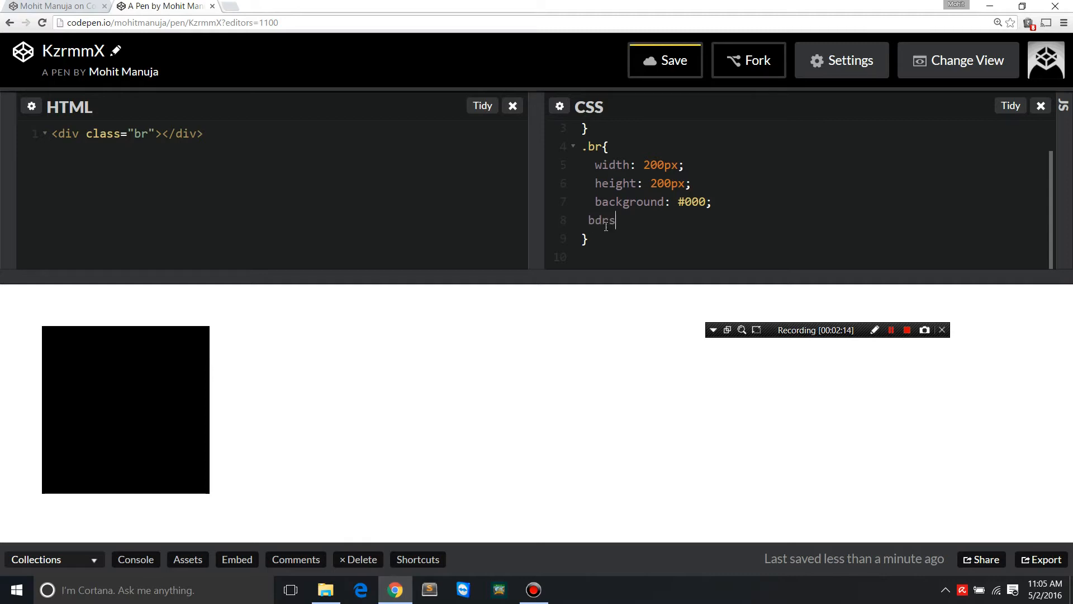
pyautogui.write('border-radius: 100;')
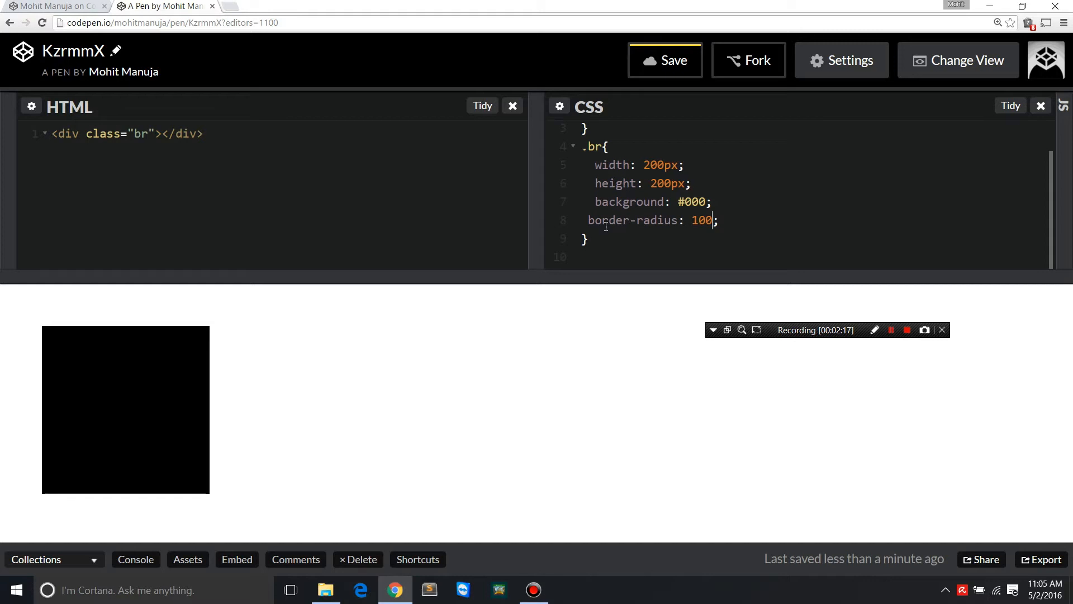
pyautogui.write('%')
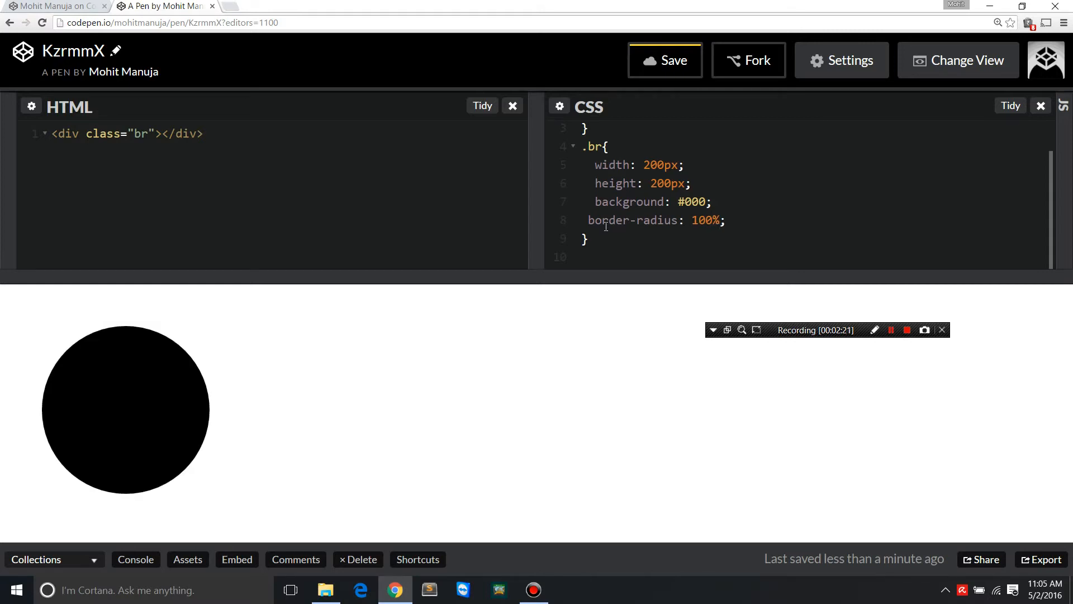
pyautogui.press('Backspace')
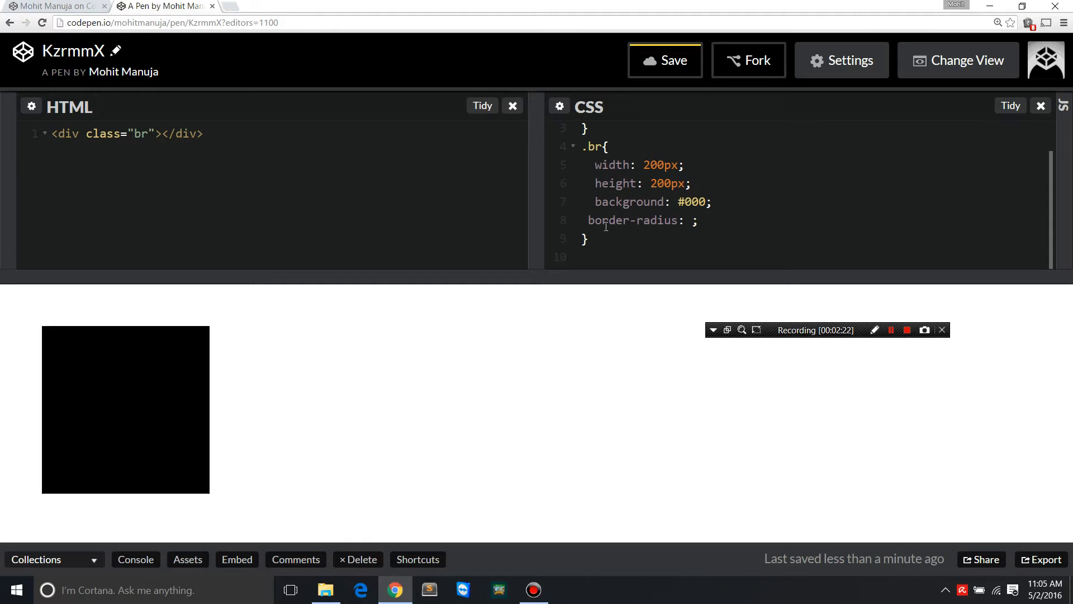
pyautogui.write('40')
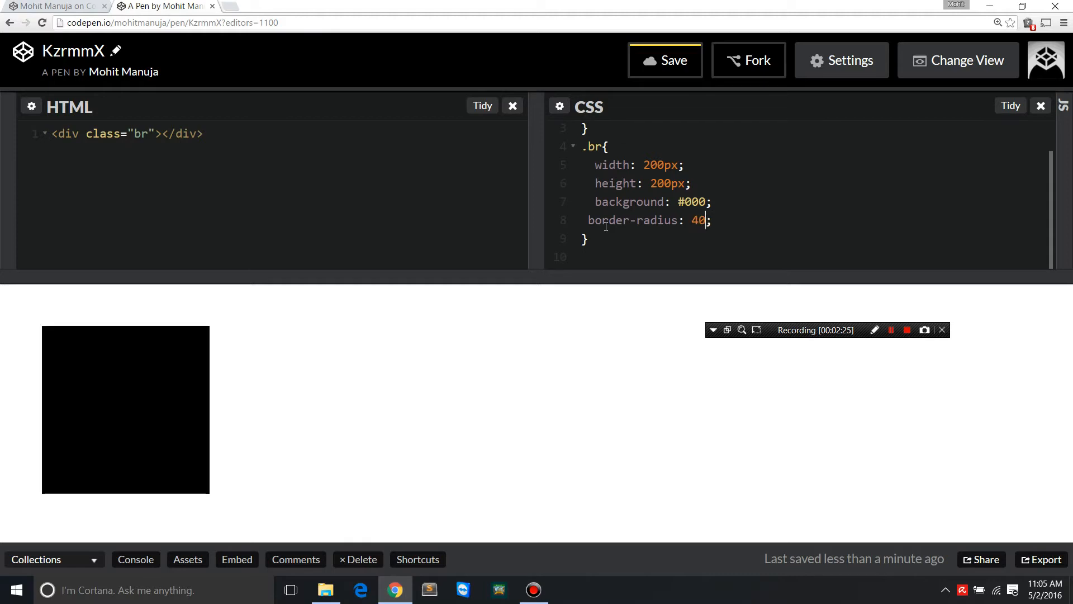
pyautogui.write('%')
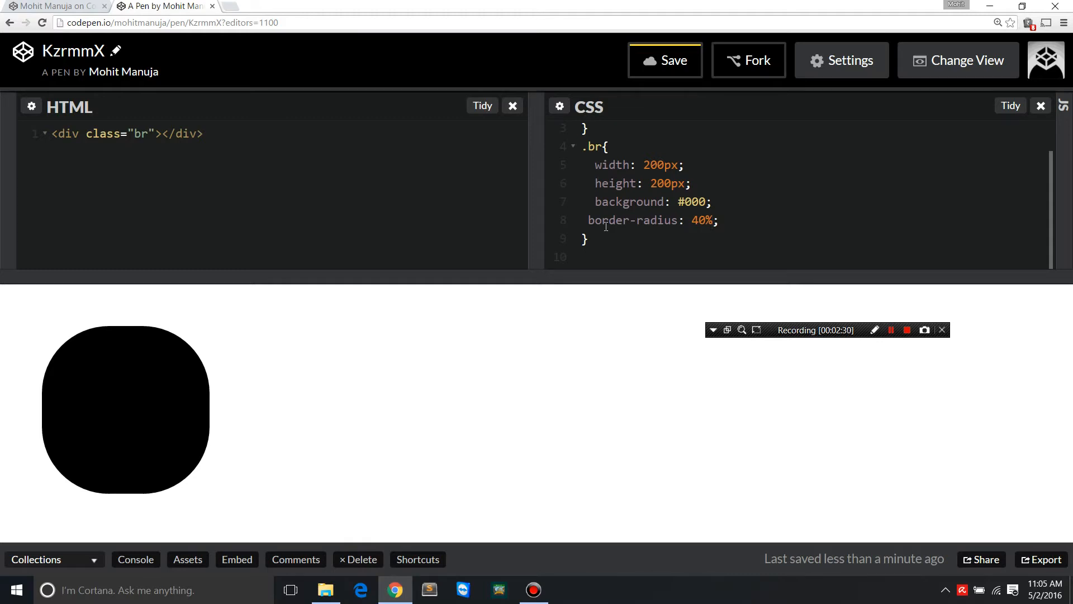
pyautogui.write('100%')
pyautogui.write('4')
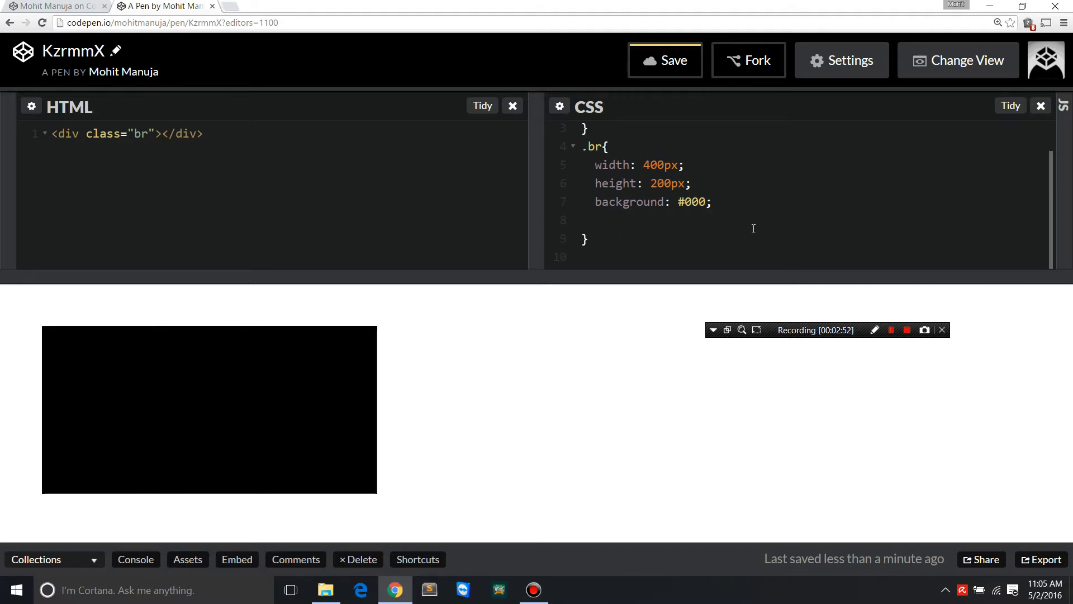
# - Add border-top-left-radius and border-top-right-radius of 50% 100% to .br
pyautogui.write('b')
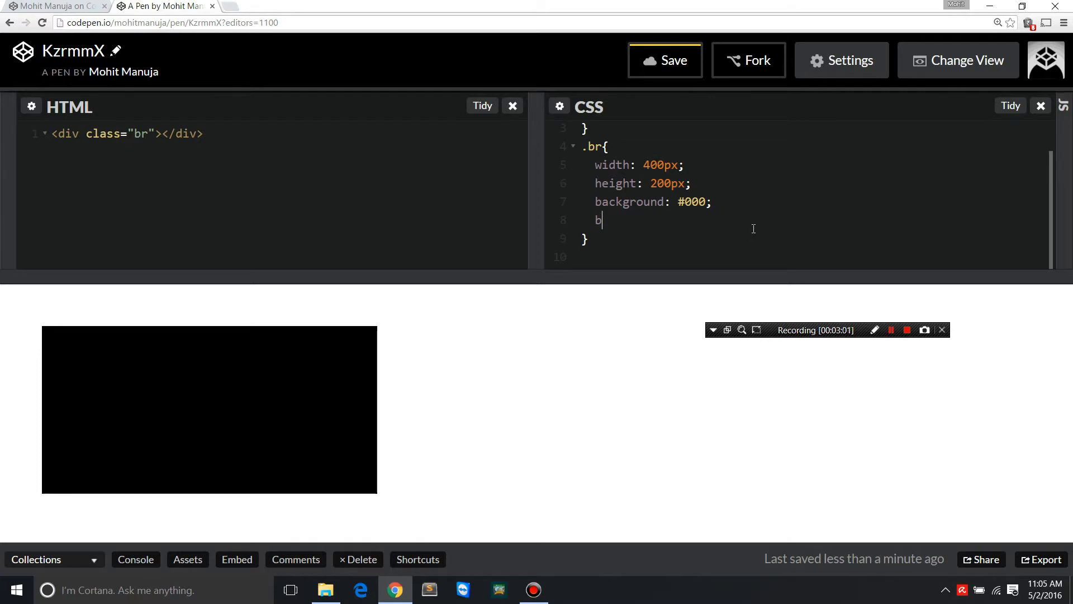
pyautogui.write('tl')
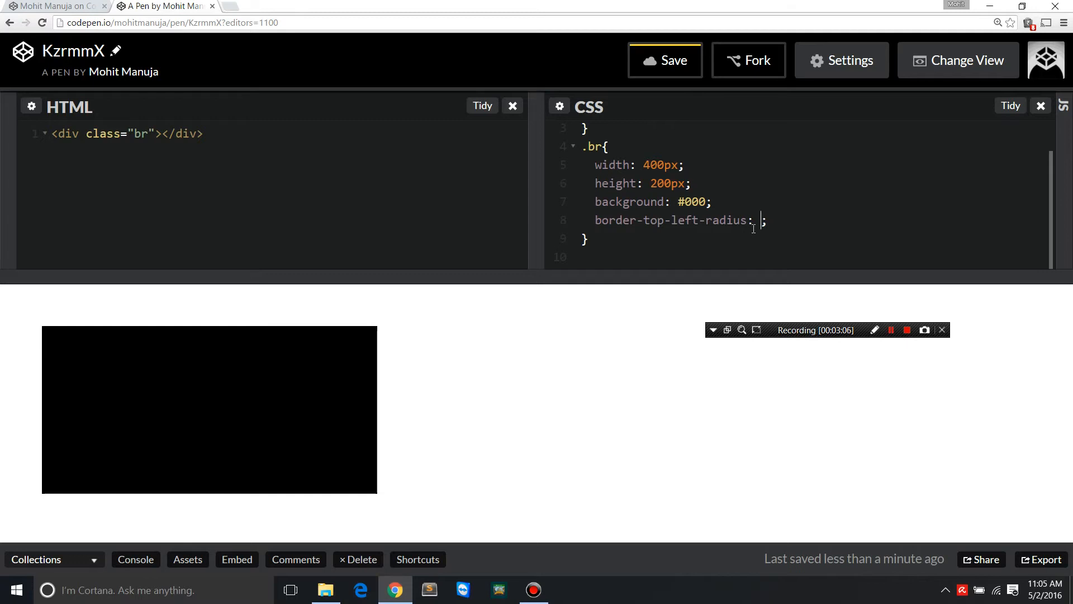
pyautogui.write('btlr+')
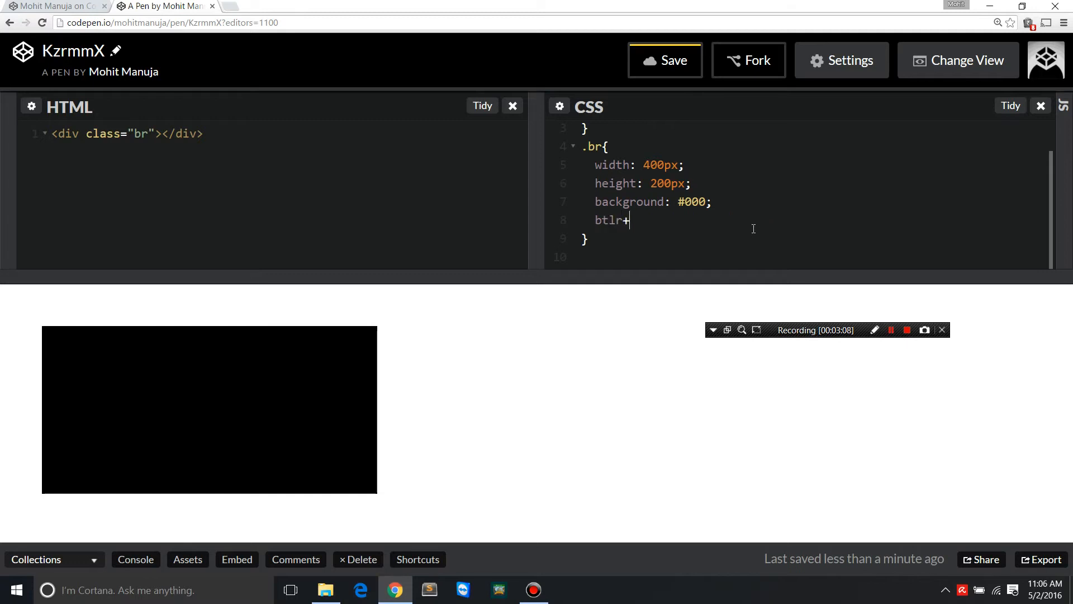
pyautogui.write('btrr')
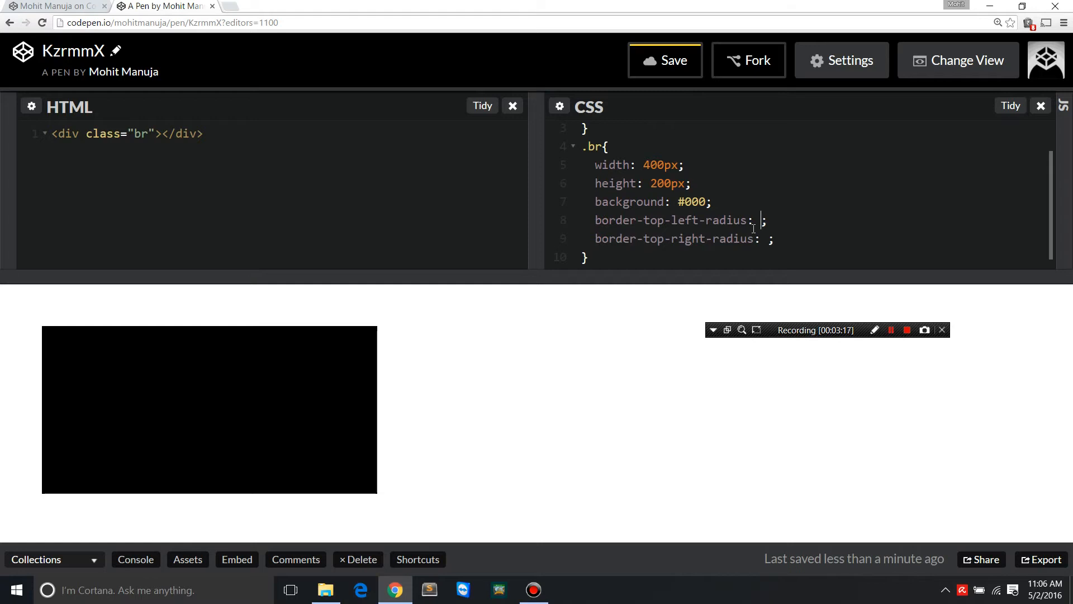
pyautogui.write('50%')
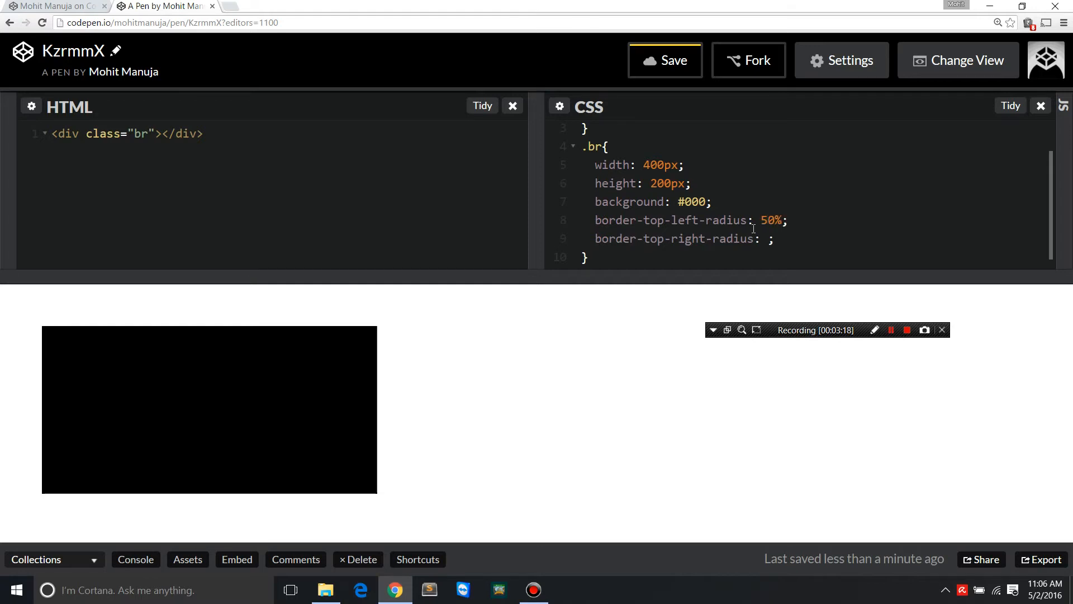
pyautogui.write('10')
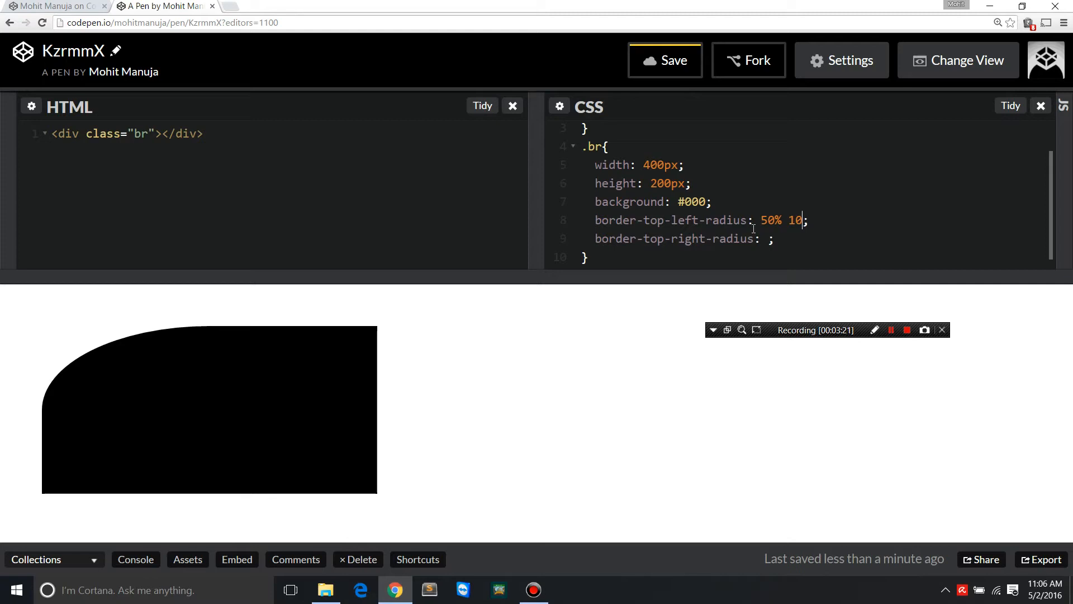
pyautogui.write('0%')
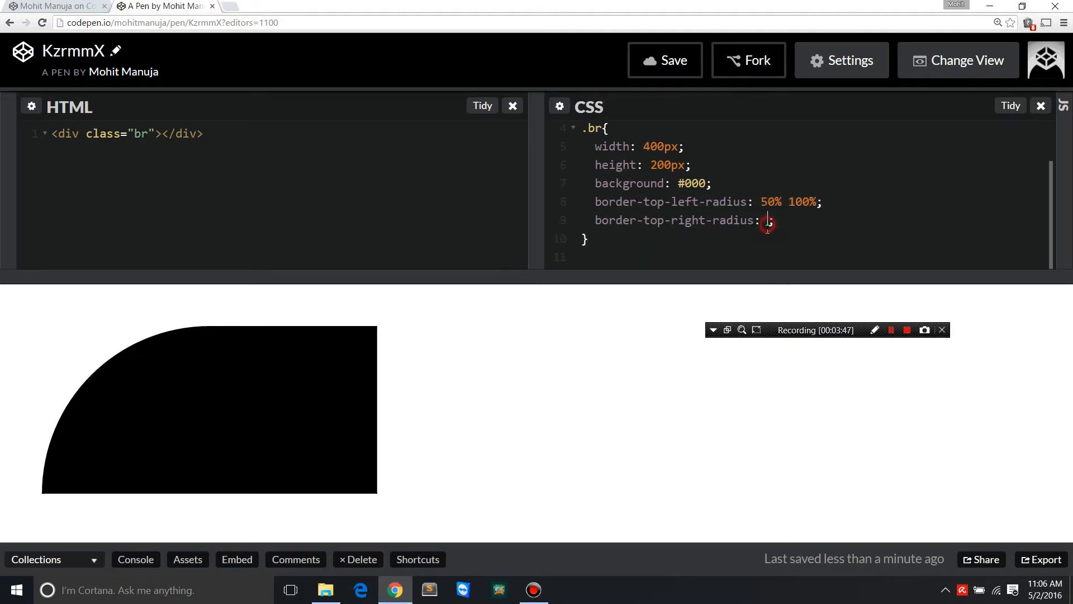
pyautogui.write('50% 100%')
pyautogui.click(280, 152)
pyautogui.write('<div class="br"></div>')
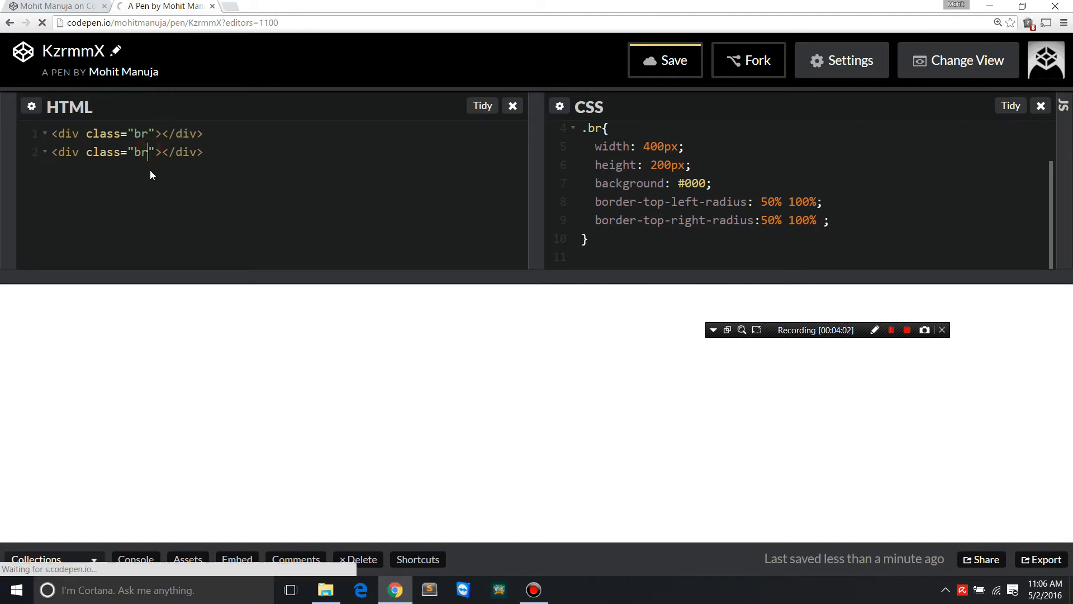
# - Make a .br1 copy with bottom-left and bottom-right radii and a #333 background
pyautogui.write('1')
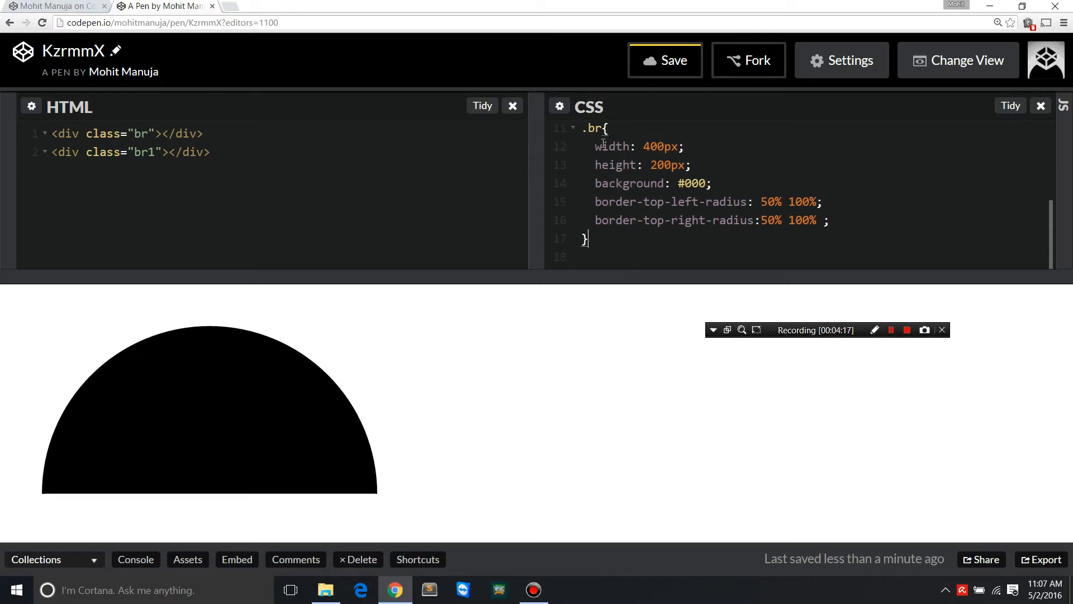
pyautogui.scroll(3)
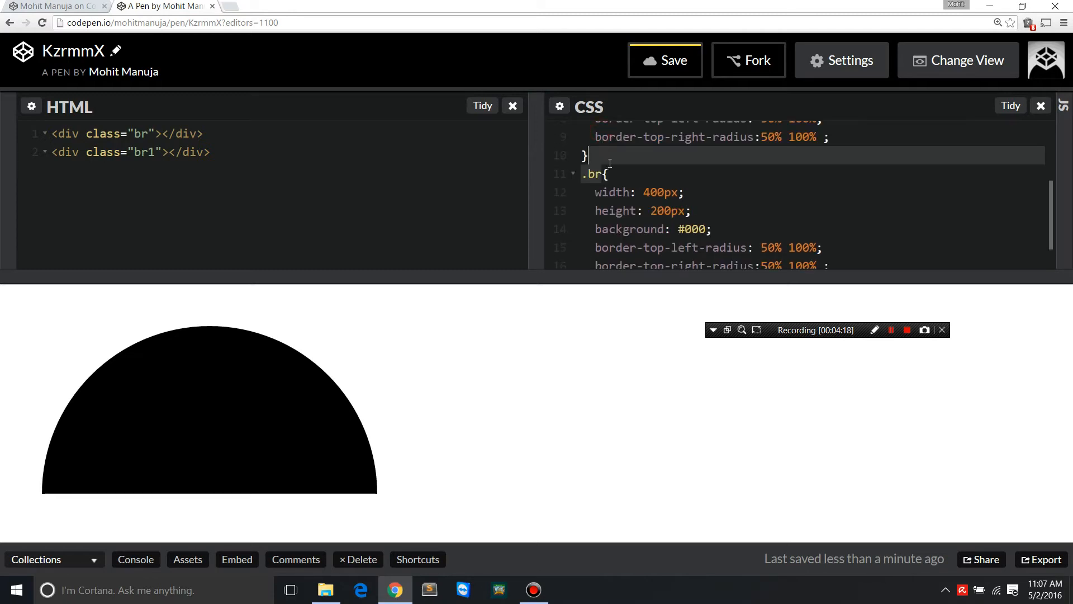
pyautogui.write('1')
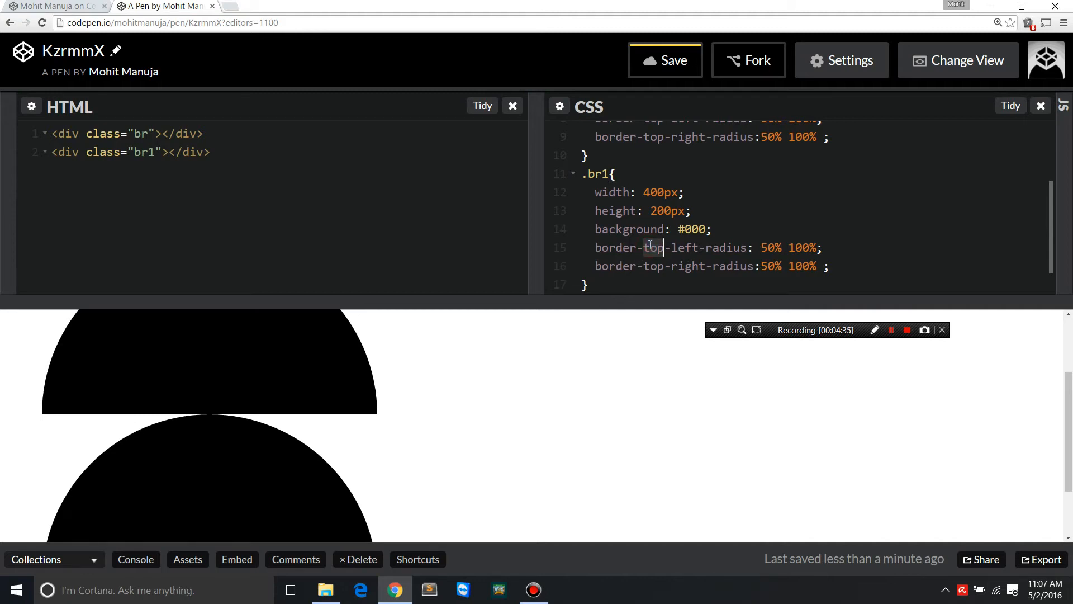
pyautogui.write('bottom')
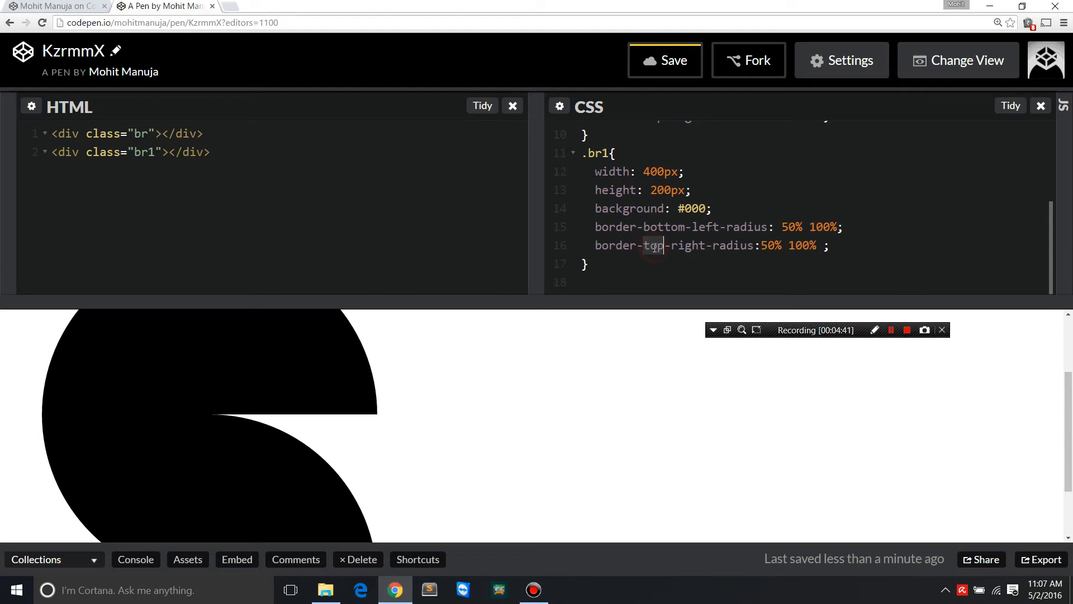
pyautogui.write('bottom')
pyautogui.click(654, 208)
pyautogui.write('3')
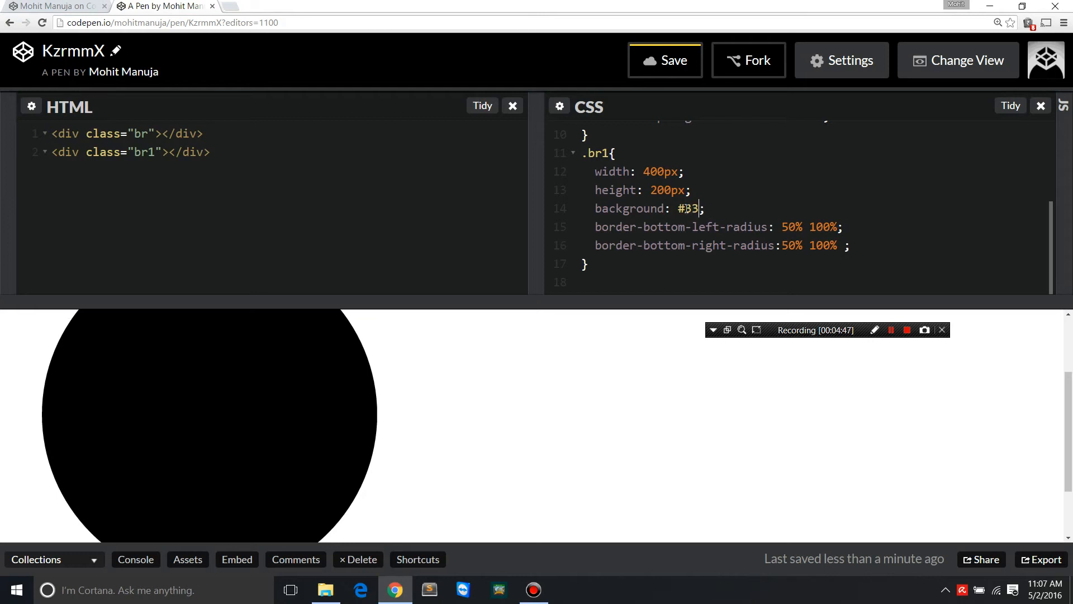
pyautogui.write('3')
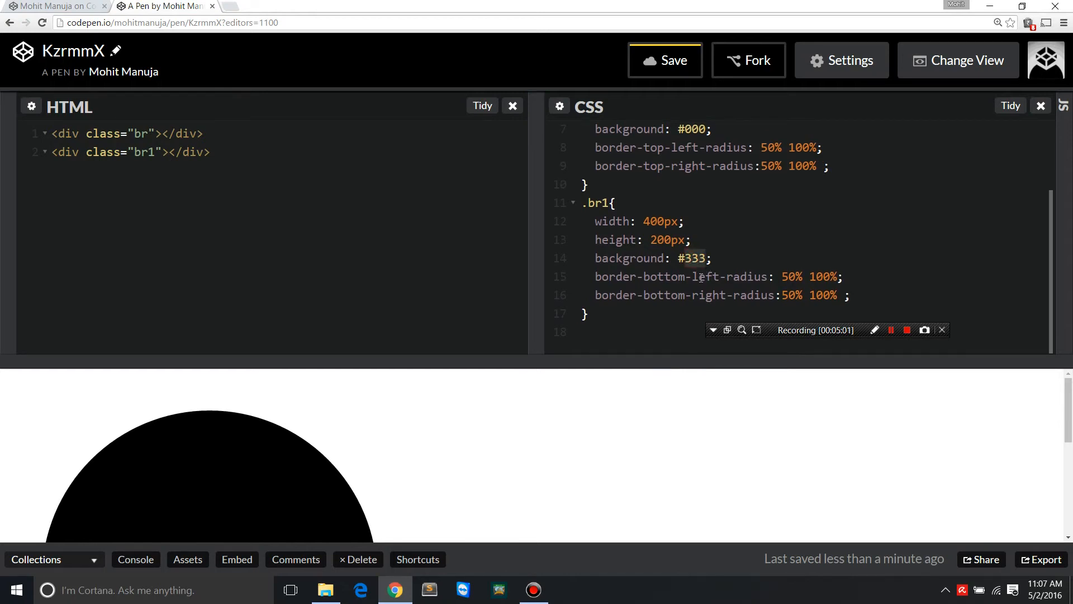
# - Set the .br1 background to #000 and add an empty line inside the rule
pyautogui.write('000')
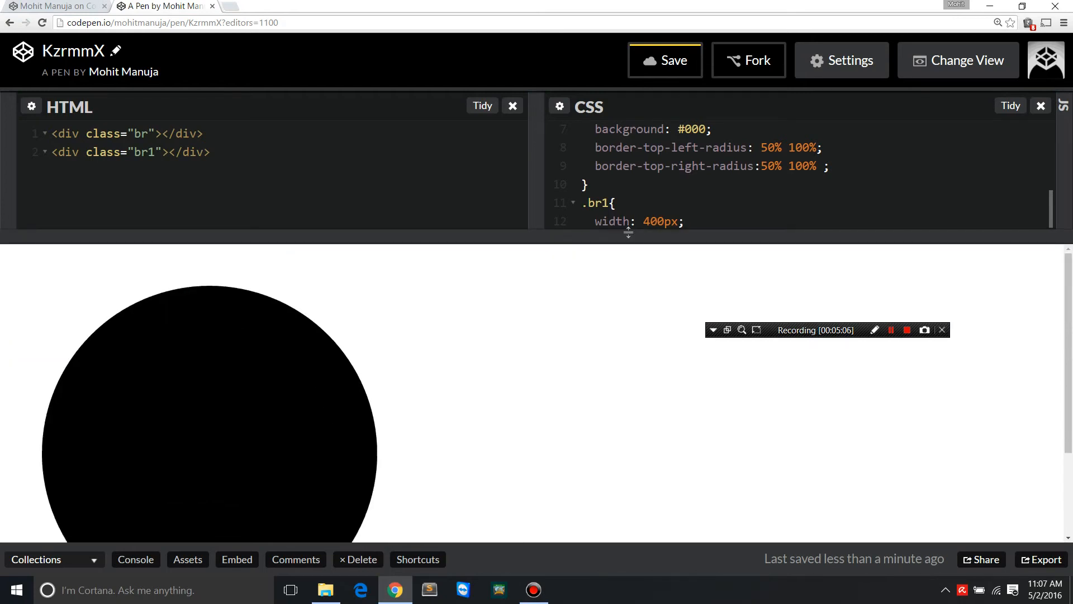
pyautogui.write('height: 200px;')
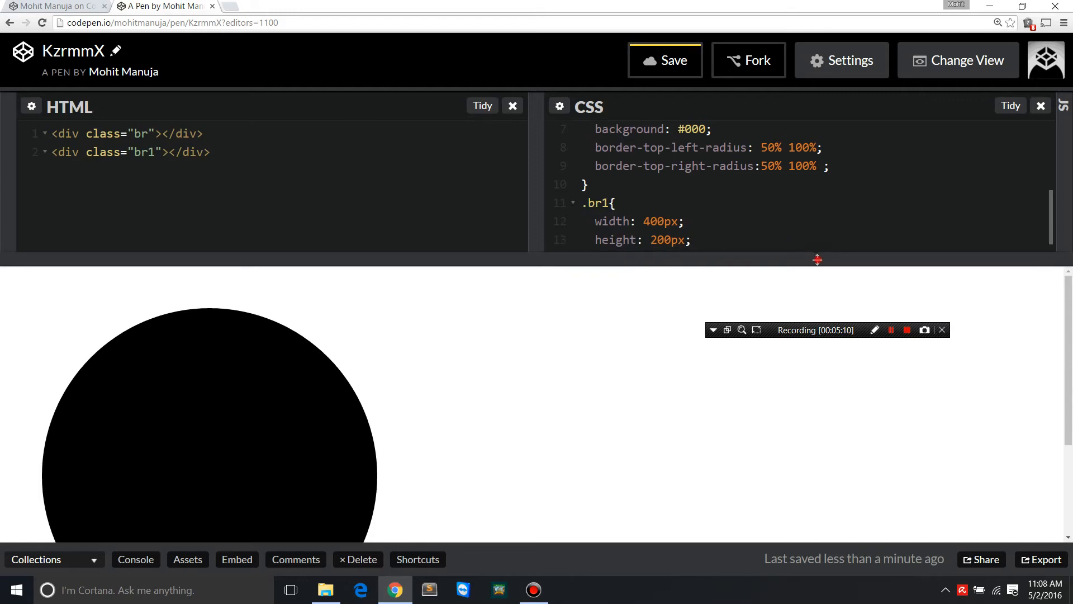
pyautogui.scroll(-3)
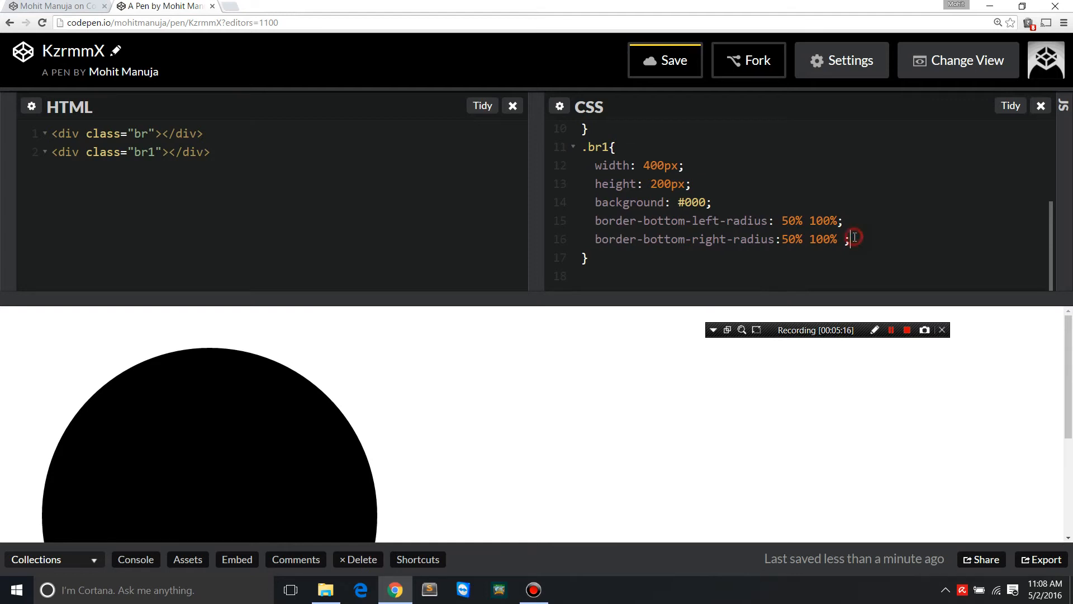
pyautogui.press('Return')
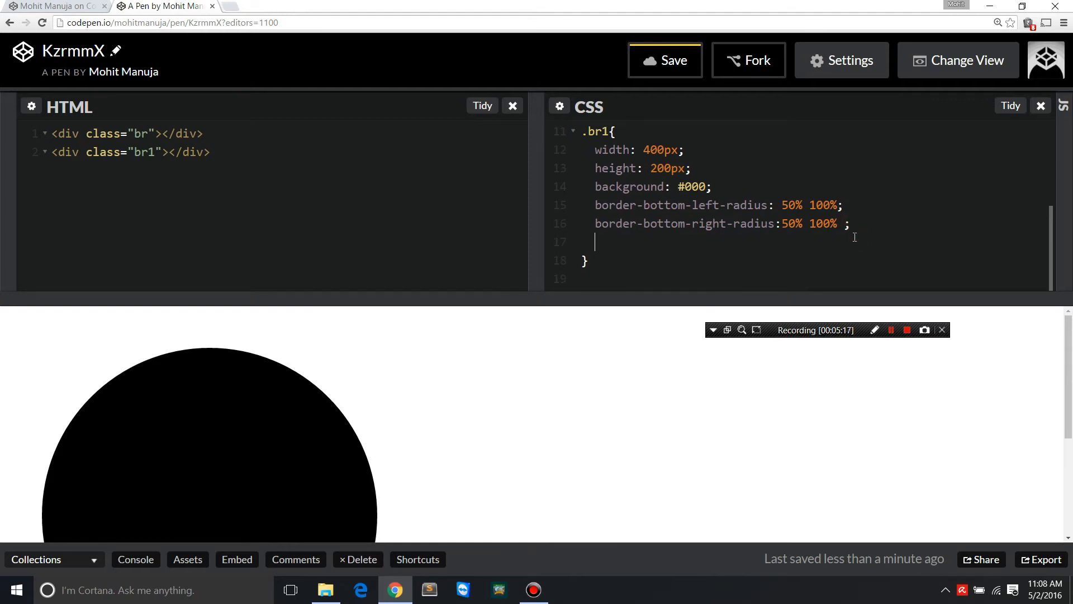
# - Add transform: rotate(10deg) to the .br1 rule
pyautogui.write('tra')
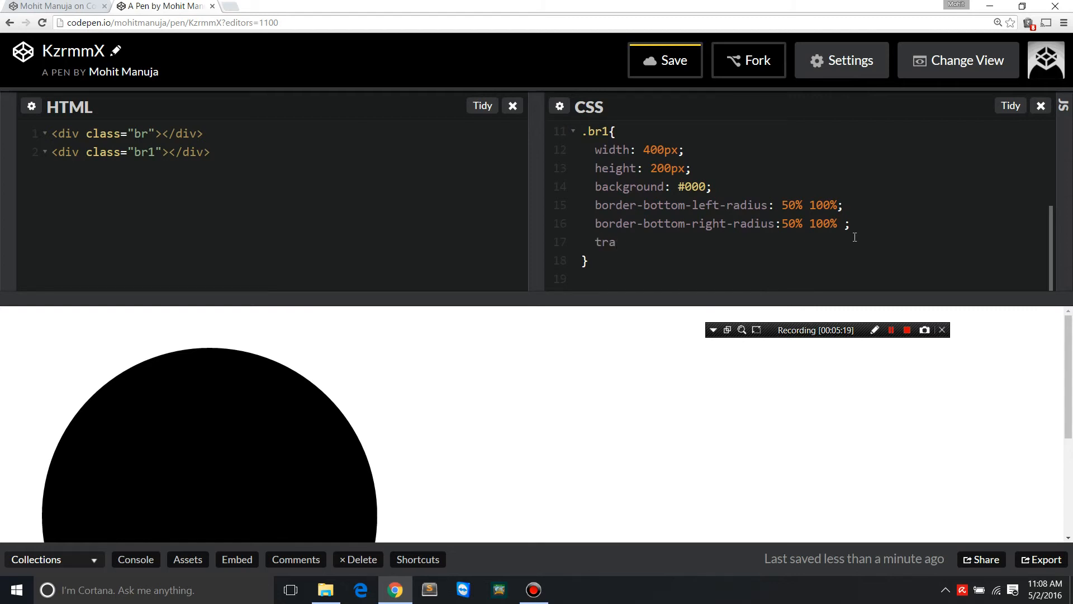
pyautogui.write('nsform:')
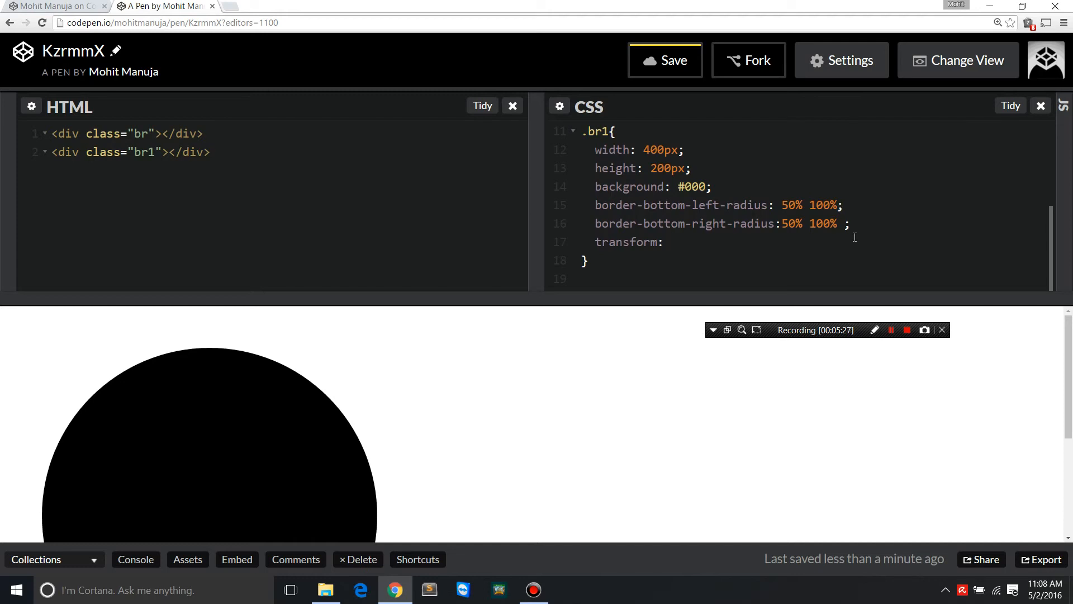
pyautogui.write('rotate')
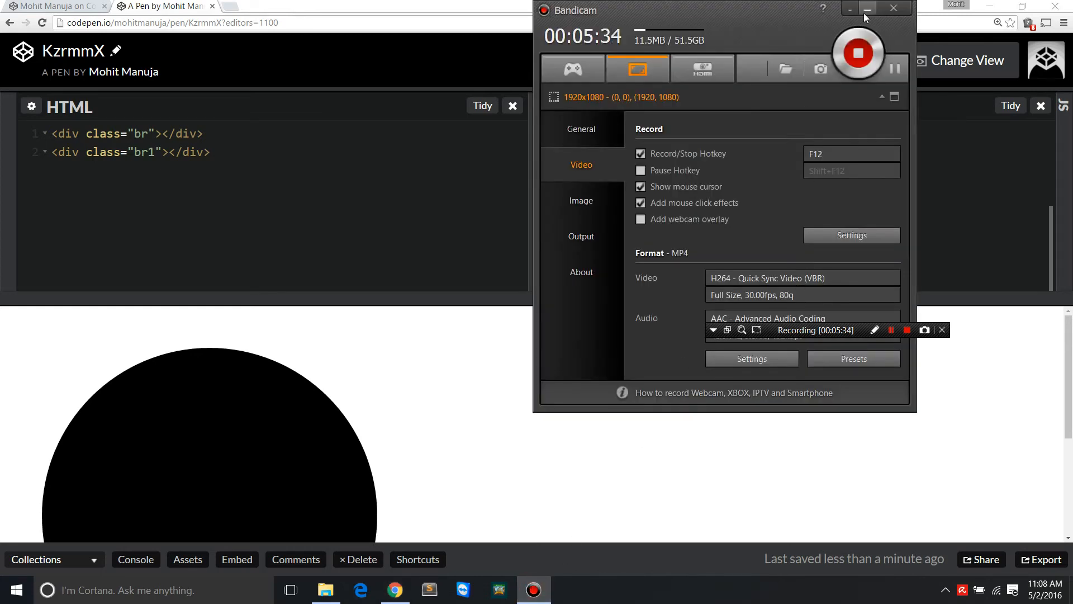
pyautogui.click(866, 7)
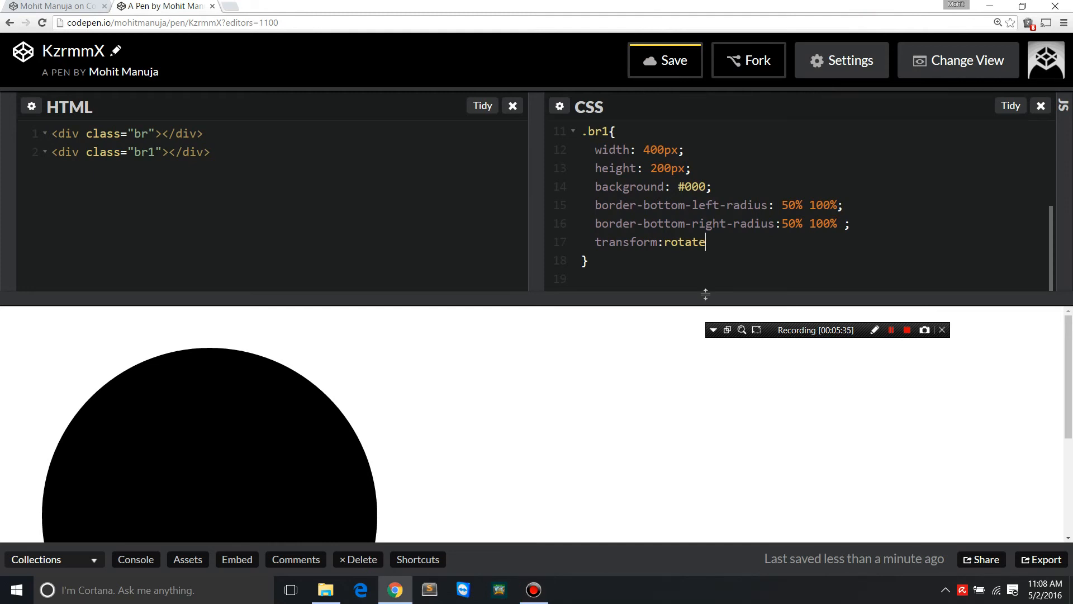
pyautogui.write('()')
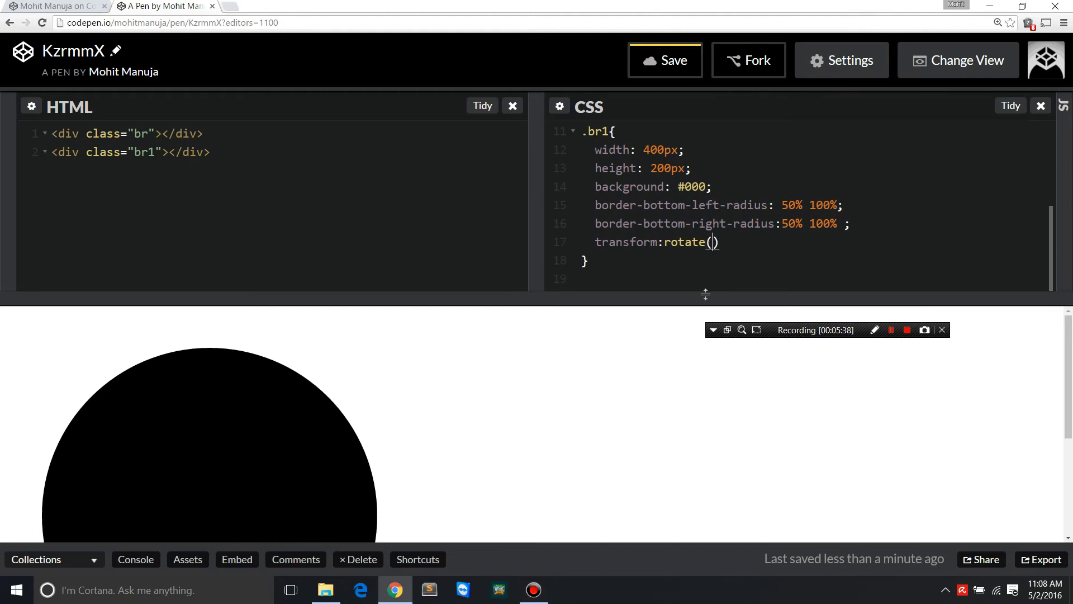
pyautogui.write('10deg')
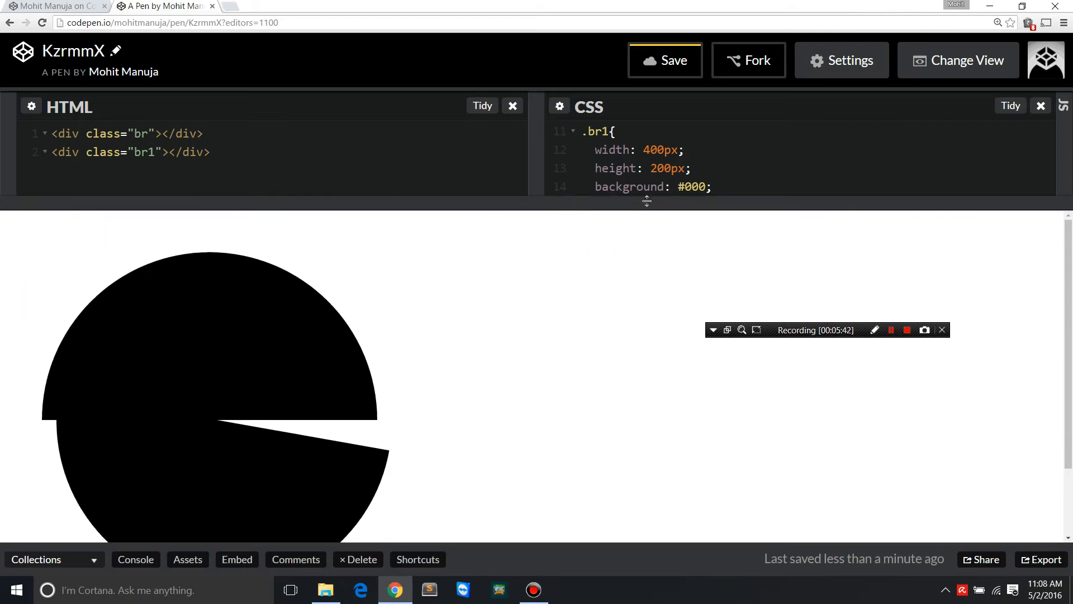
pyautogui.moveTo(558, 320)
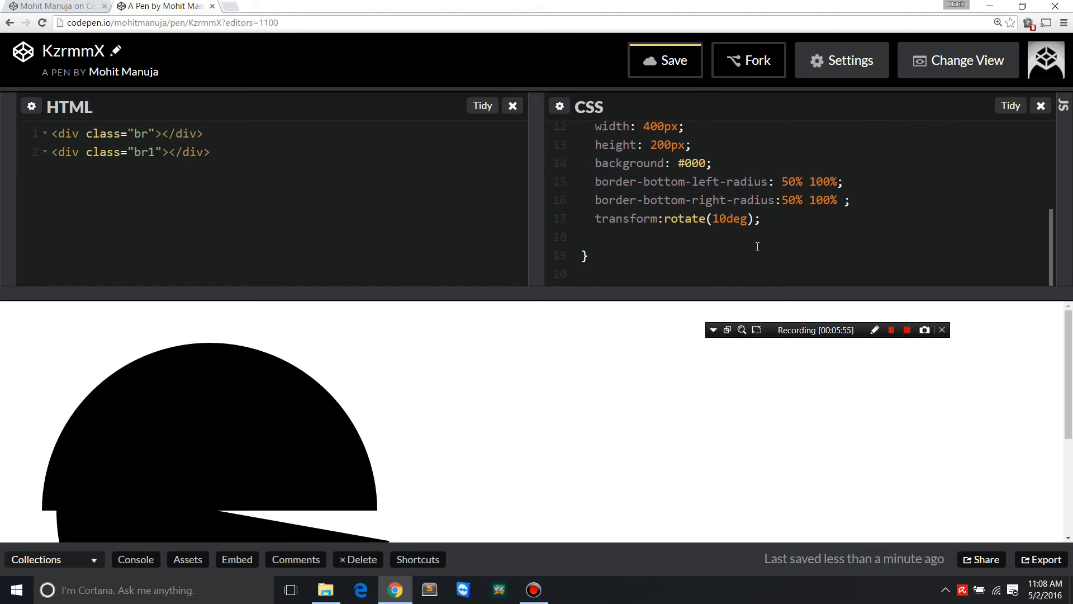
# - Add transform-origin: 0% 0% below the rotate line in .br1
pyautogui.write('trans')
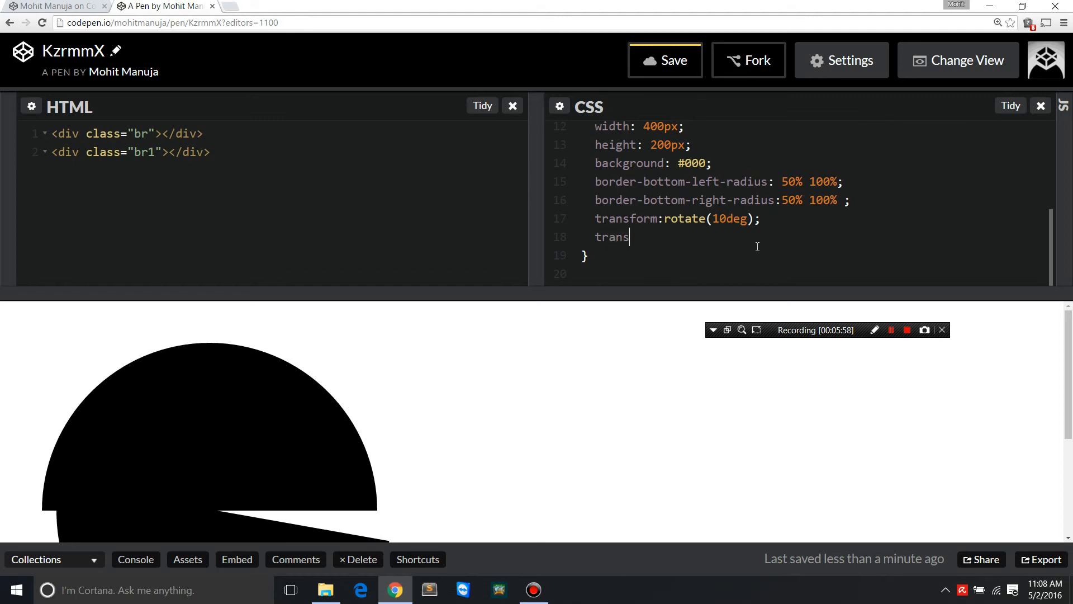
pyautogui.write('form-')
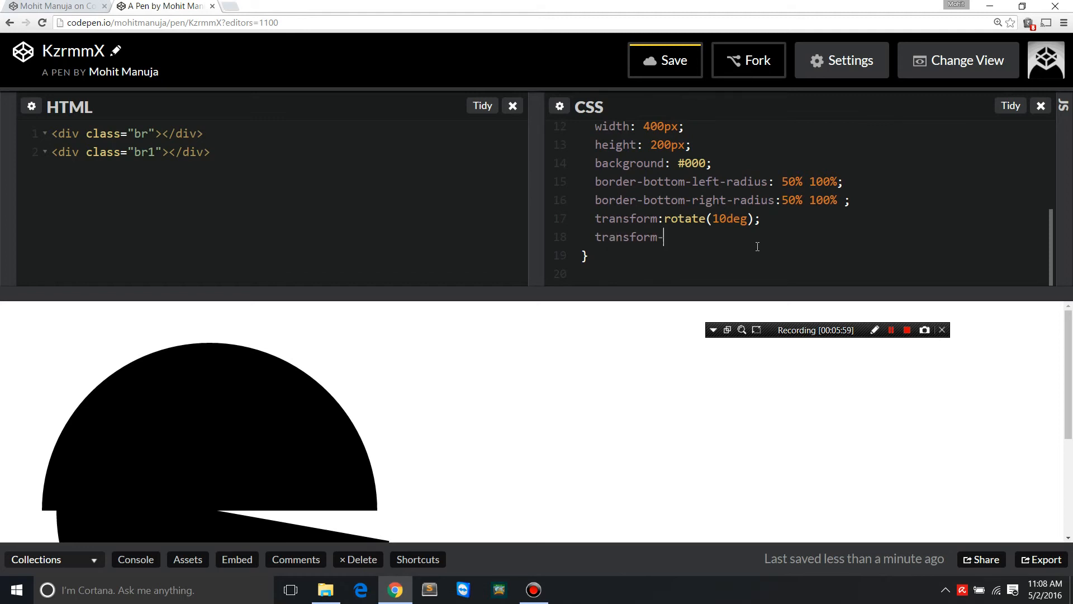
pyautogui.write('ori')
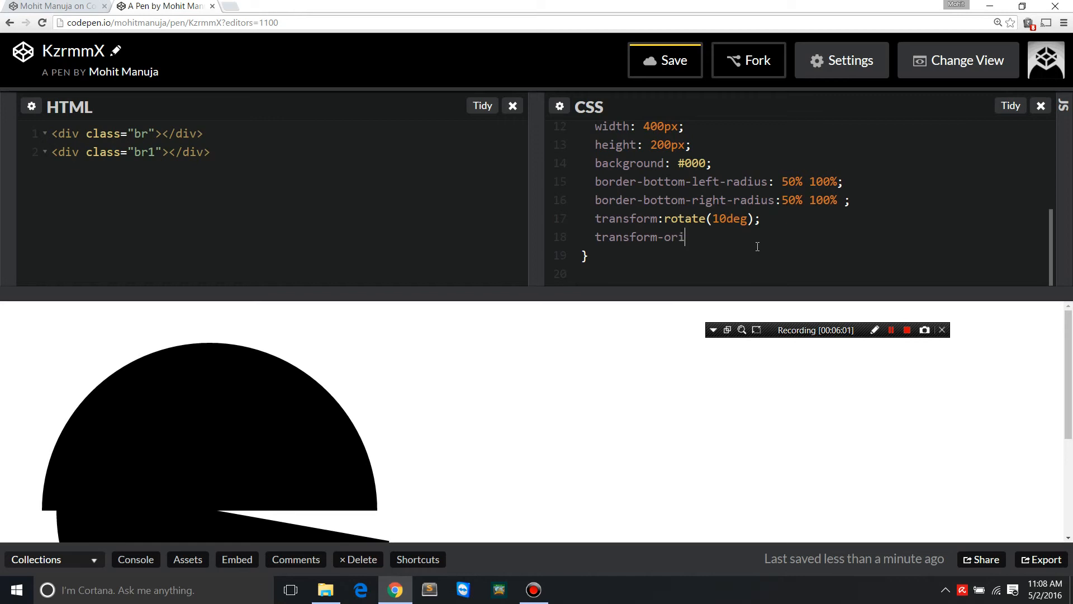
pyautogui.write('gin:')
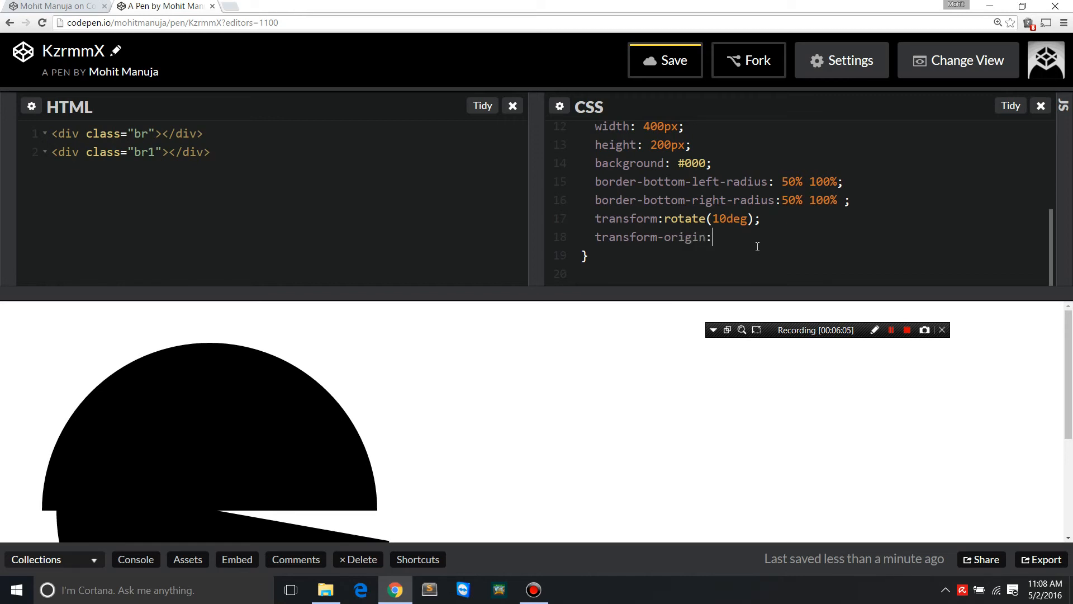
pyautogui.write(')5')
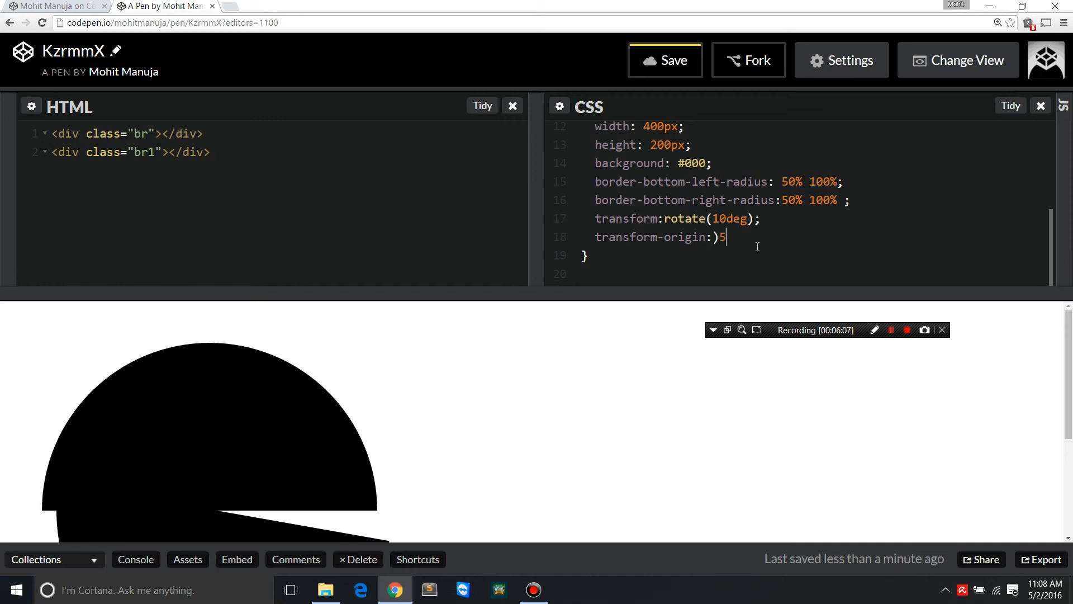
pyautogui.press('BackSpace')
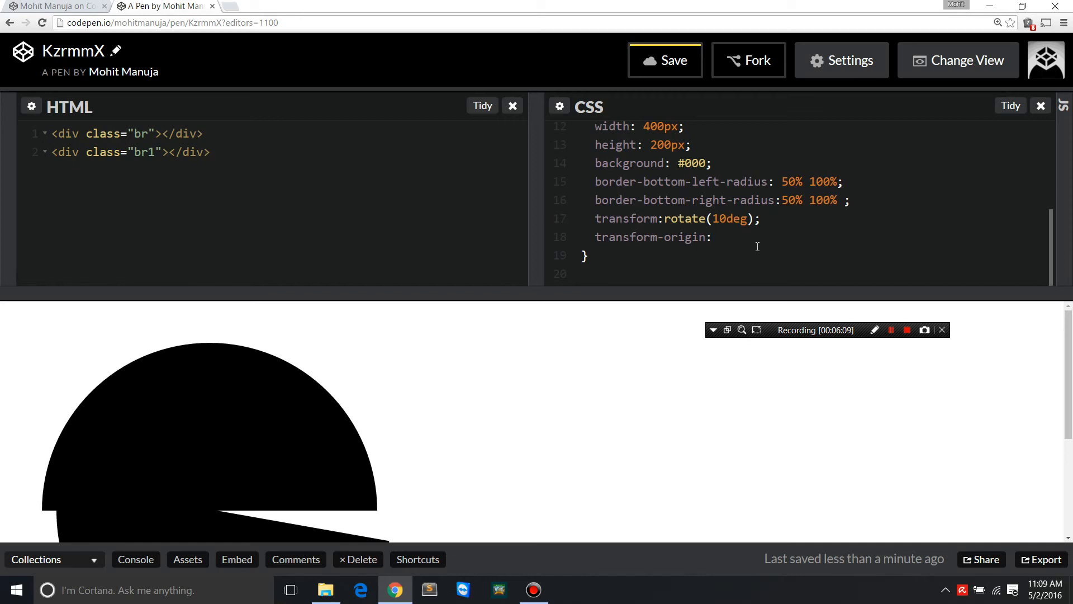
pyautogui.write('0%')
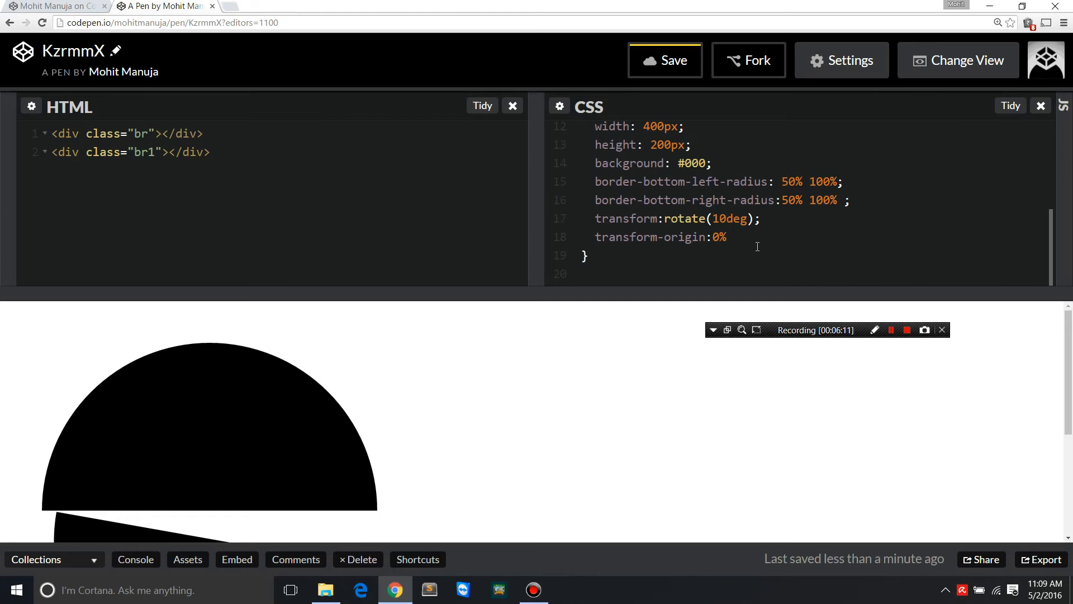
pyautogui.write('0')
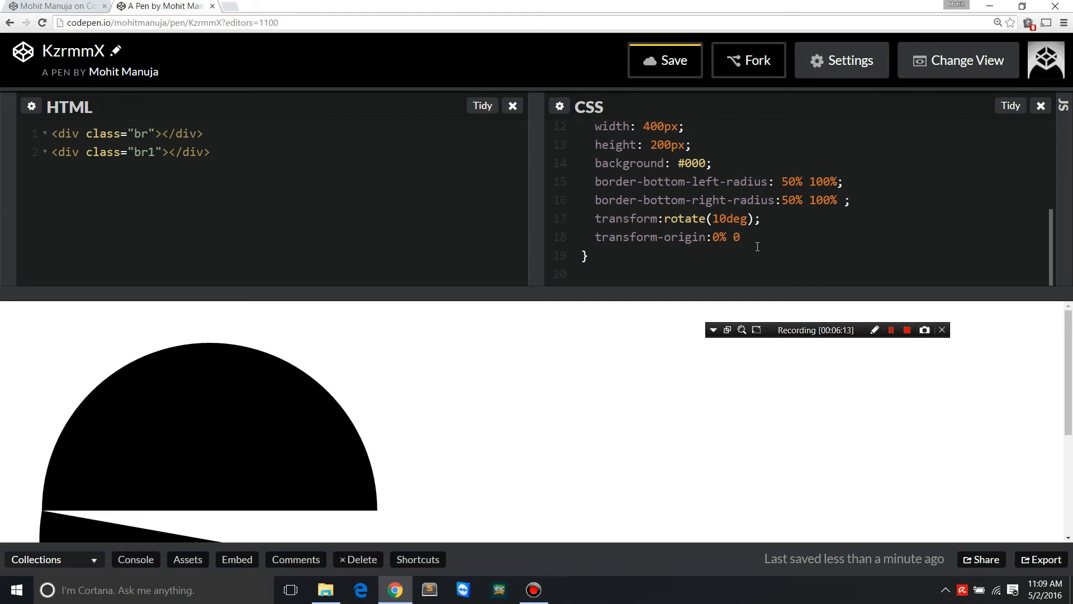
pyautogui.write('%')
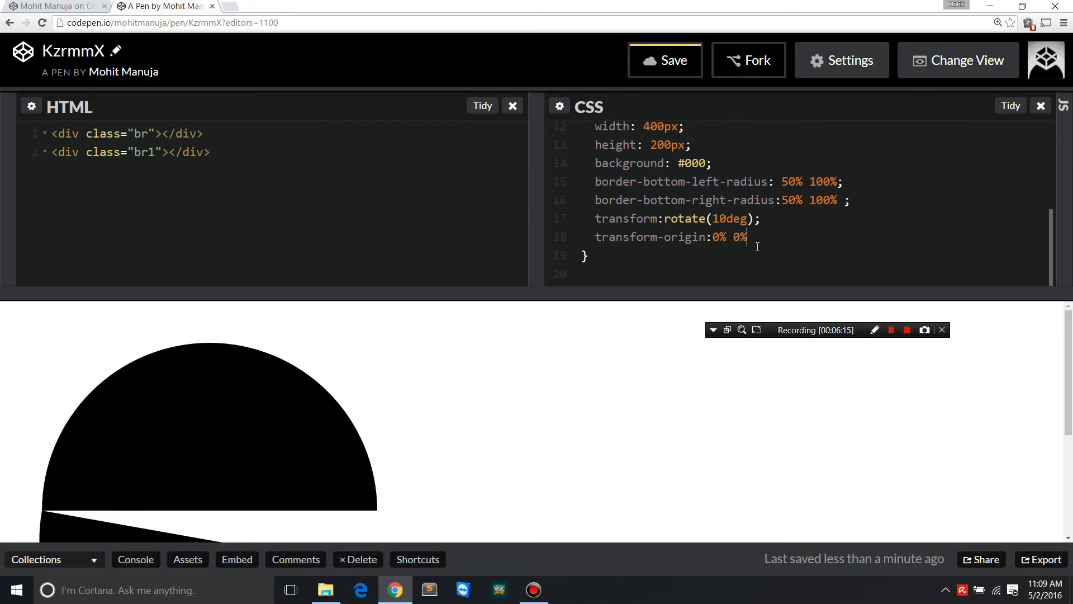
pyautogui.write(';')
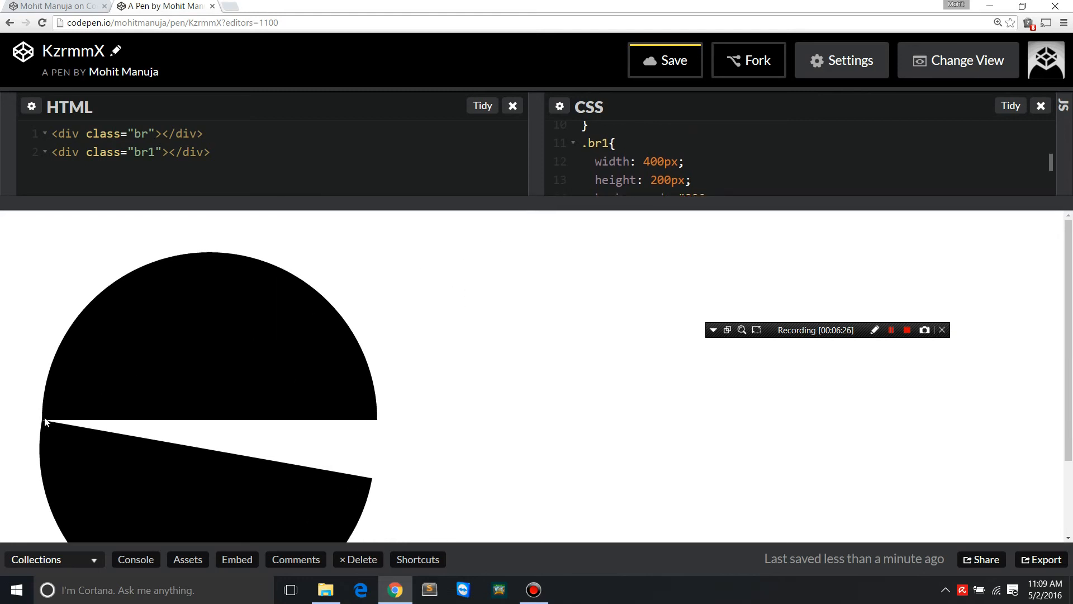
pyautogui.moveTo(486, 452)
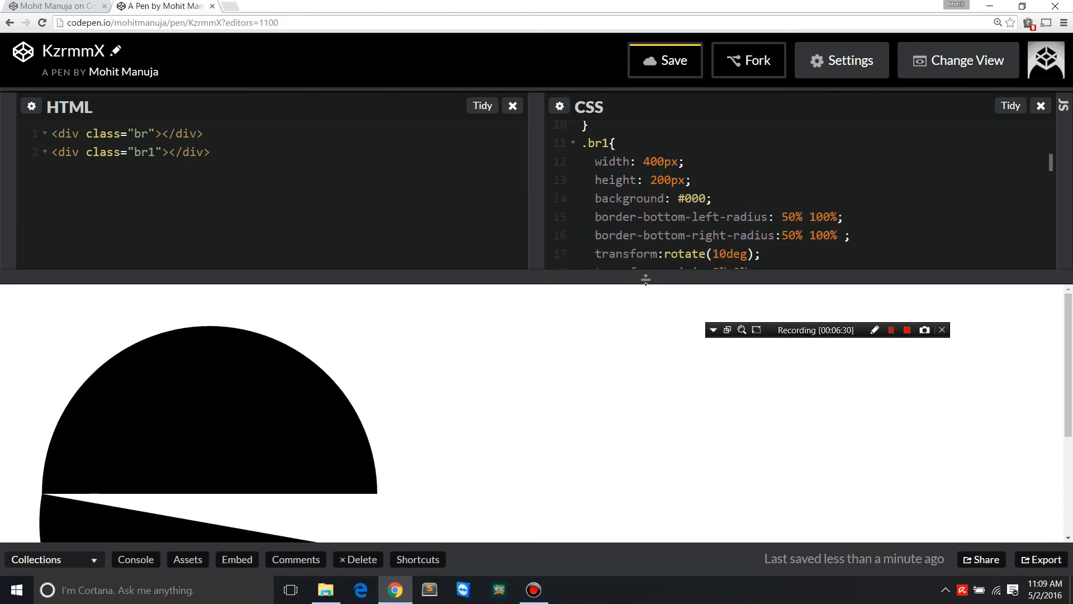
# - Change the .br1 transform-origin from 0% 0% to 50% 0%
pyautogui.write('transform-origin:0% 0%;')
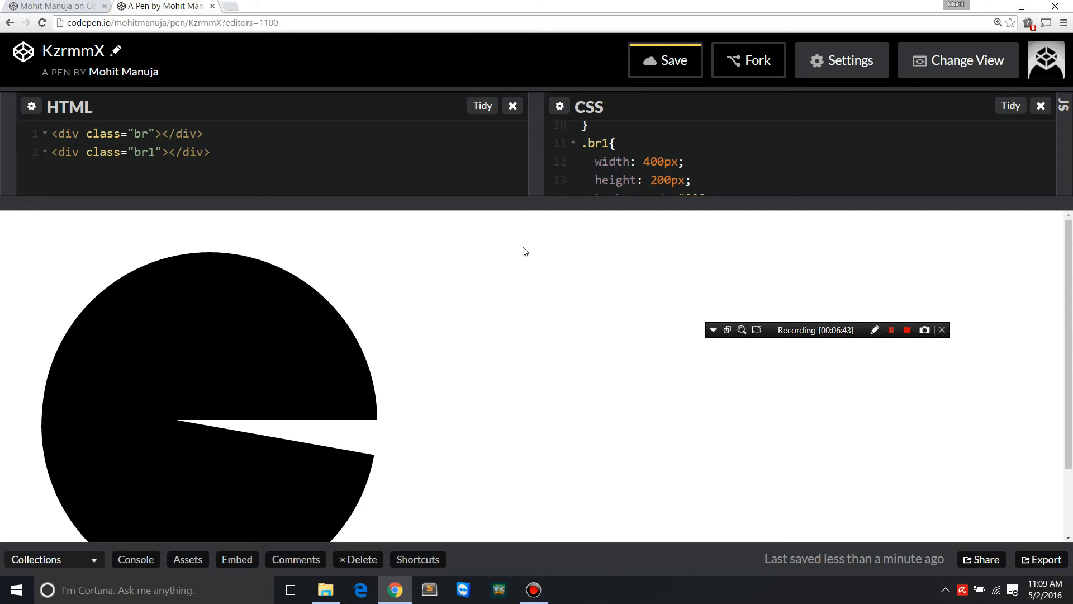
pyautogui.scroll(-3)
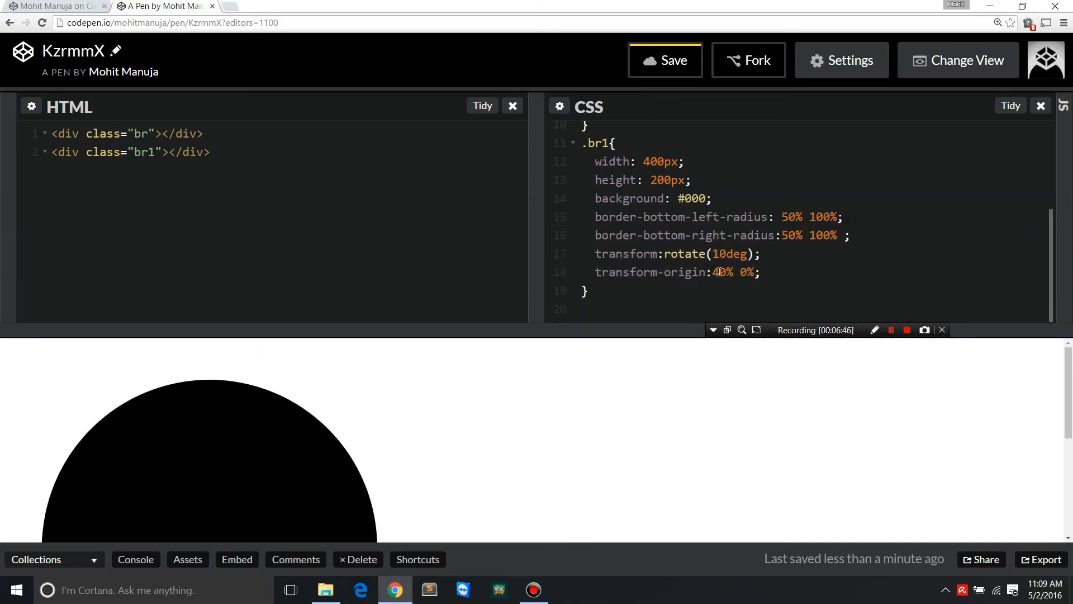
pyautogui.write('5')
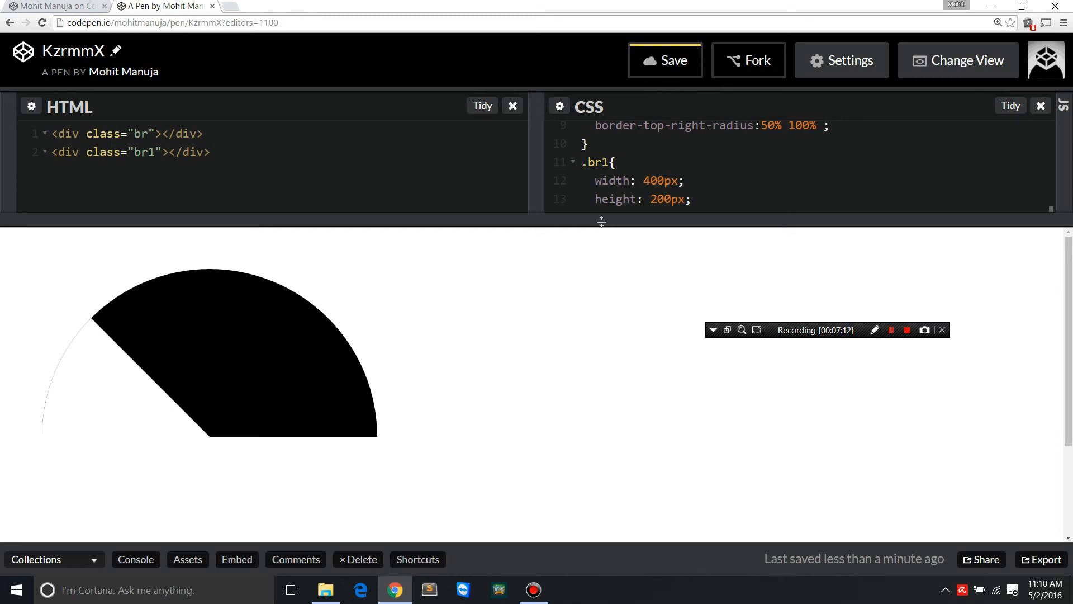
pyautogui.moveTo(587, 247)
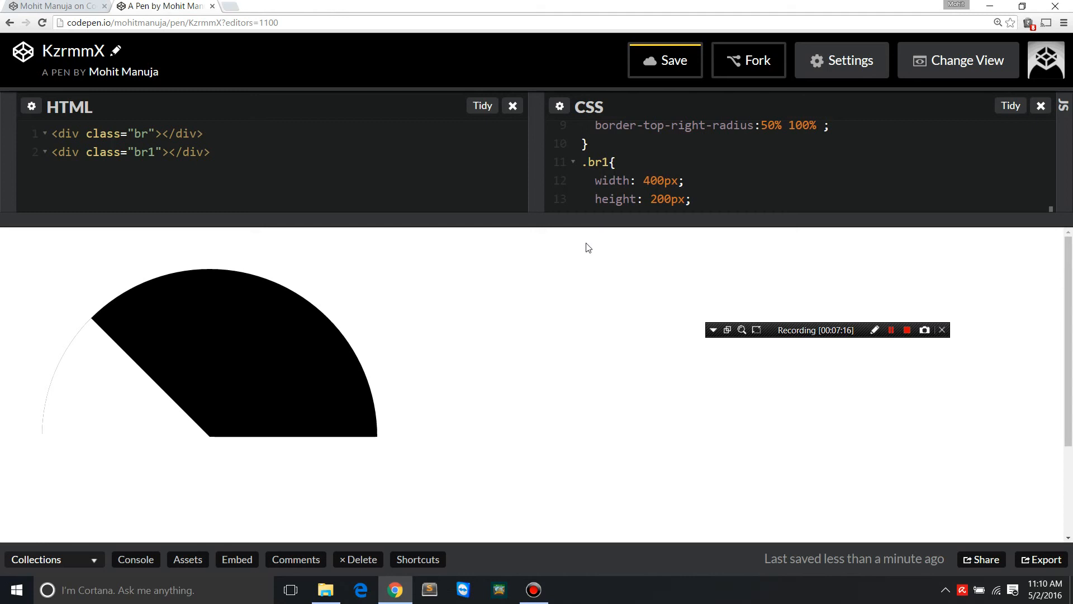
pyautogui.moveTo(66, 360)
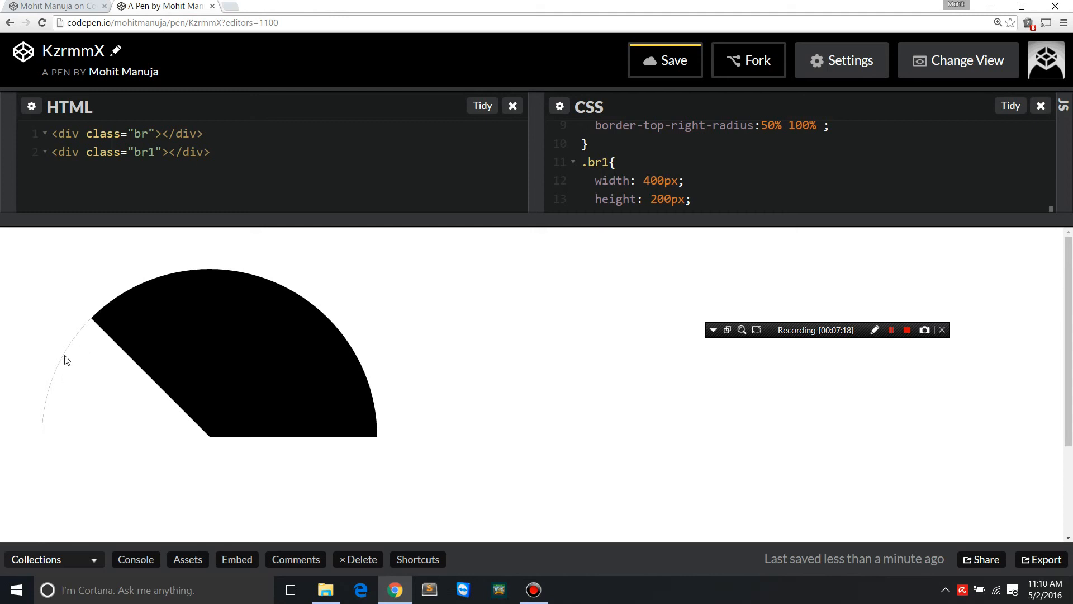
pyautogui.moveTo(866, 351)
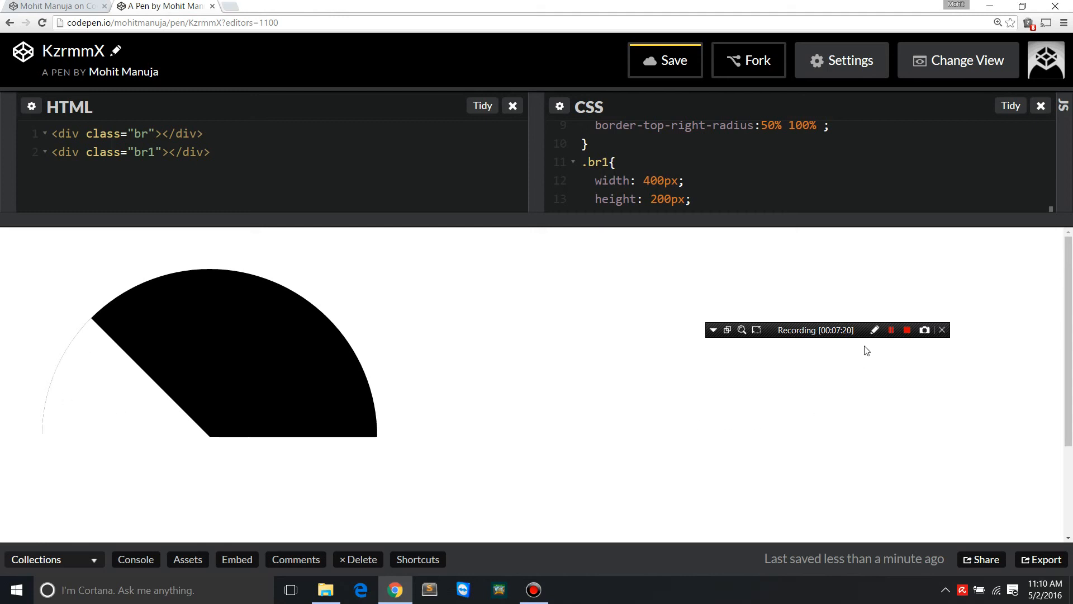
# - Set the .br1 background to #fff and its rotation to 45deg
pyautogui.click(874, 329)
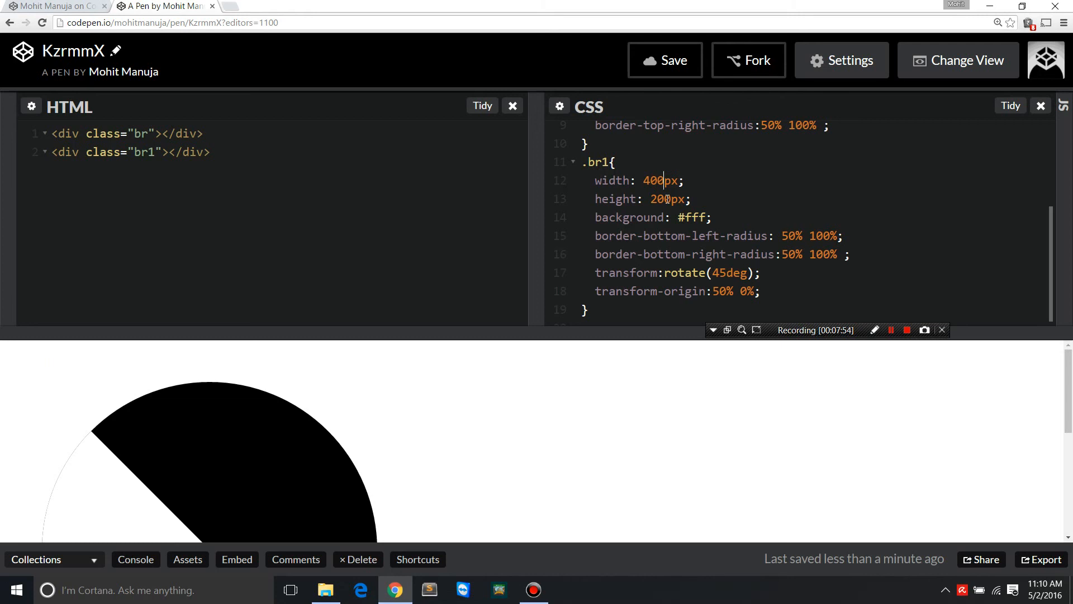
# - Change the .br1 size from 400px by 200px to 402px by 202px
pyautogui.write('1')
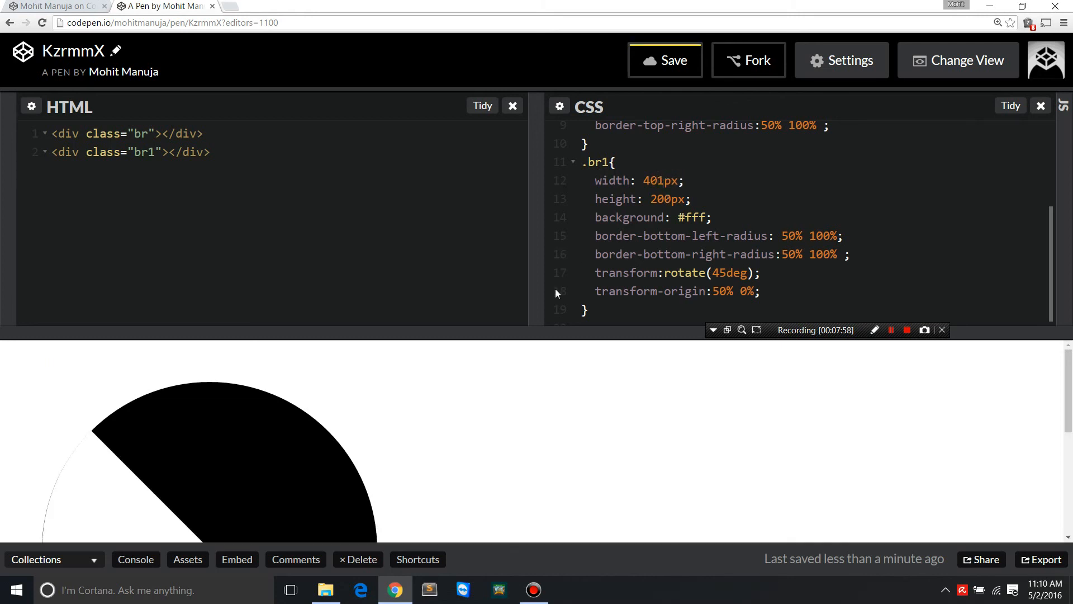
pyautogui.moveTo(79, 462)
pyautogui.write('2')
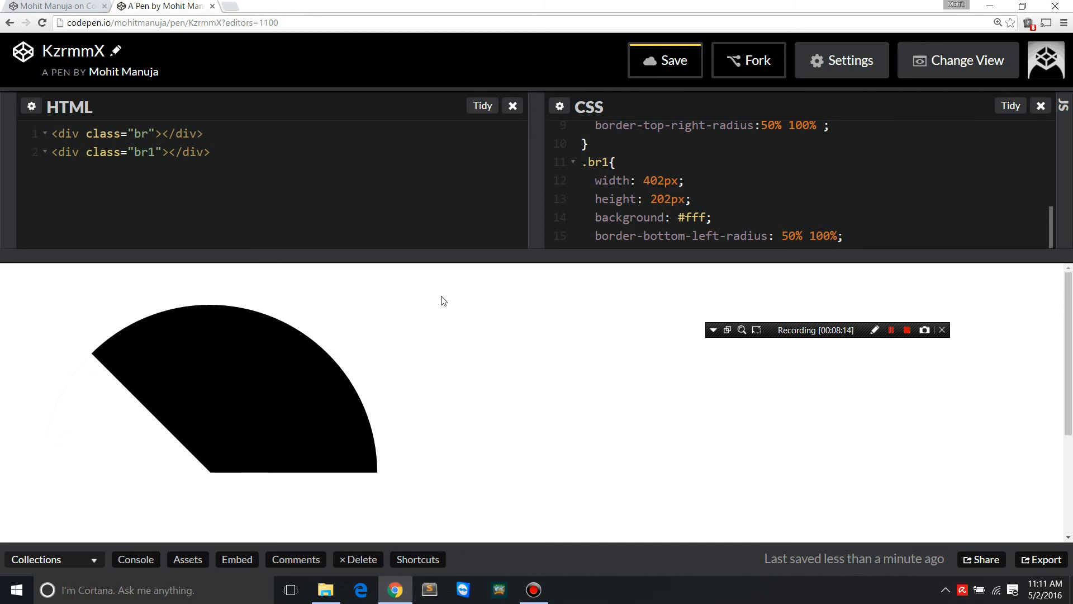
pyautogui.moveTo(422, 405)
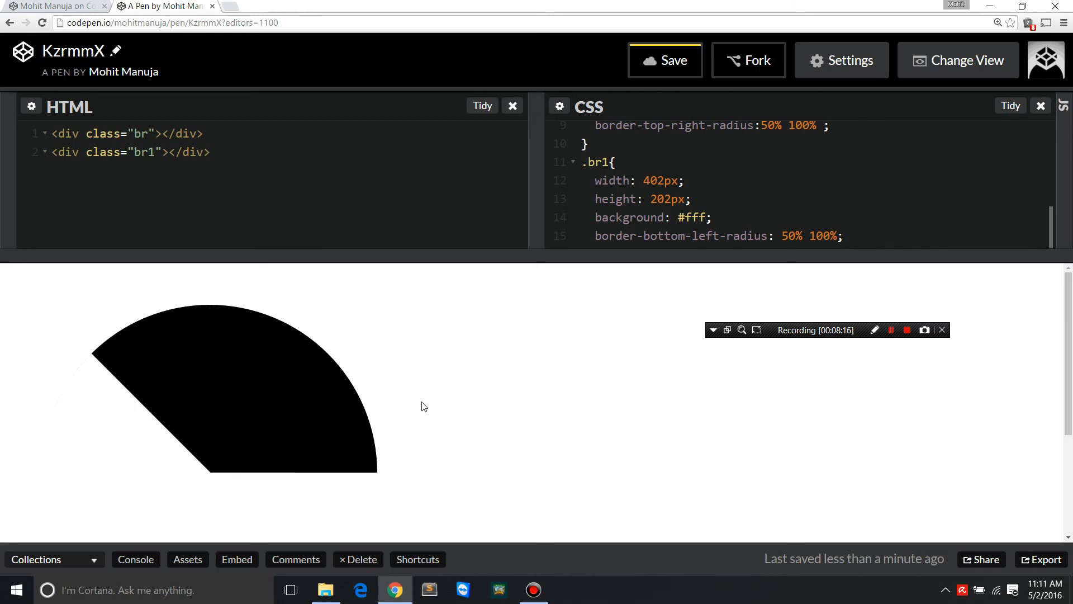
pyautogui.click(672, 198)
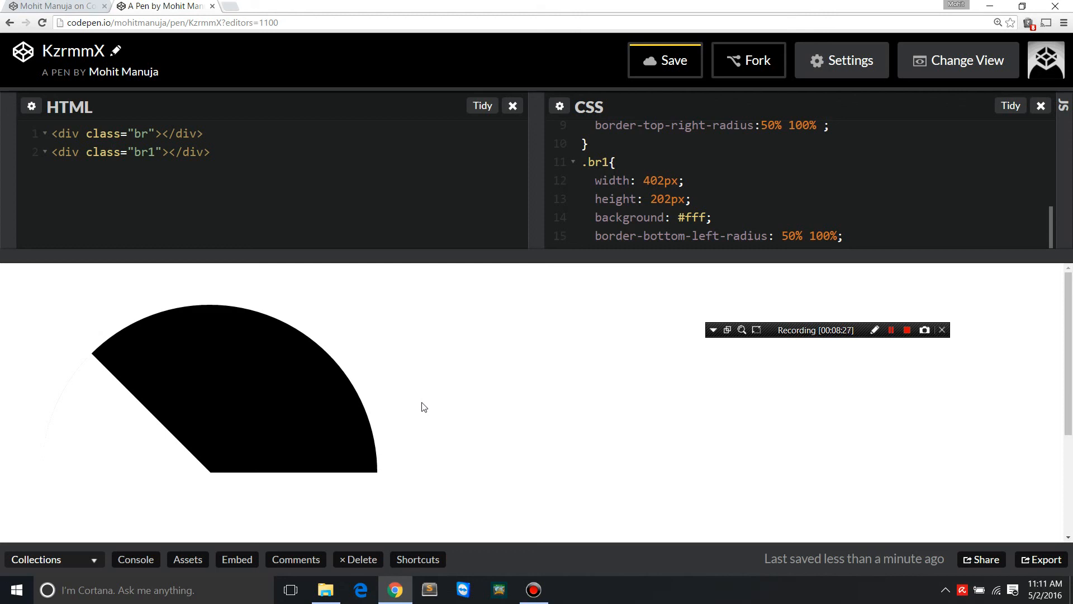
pyautogui.click(669, 199)
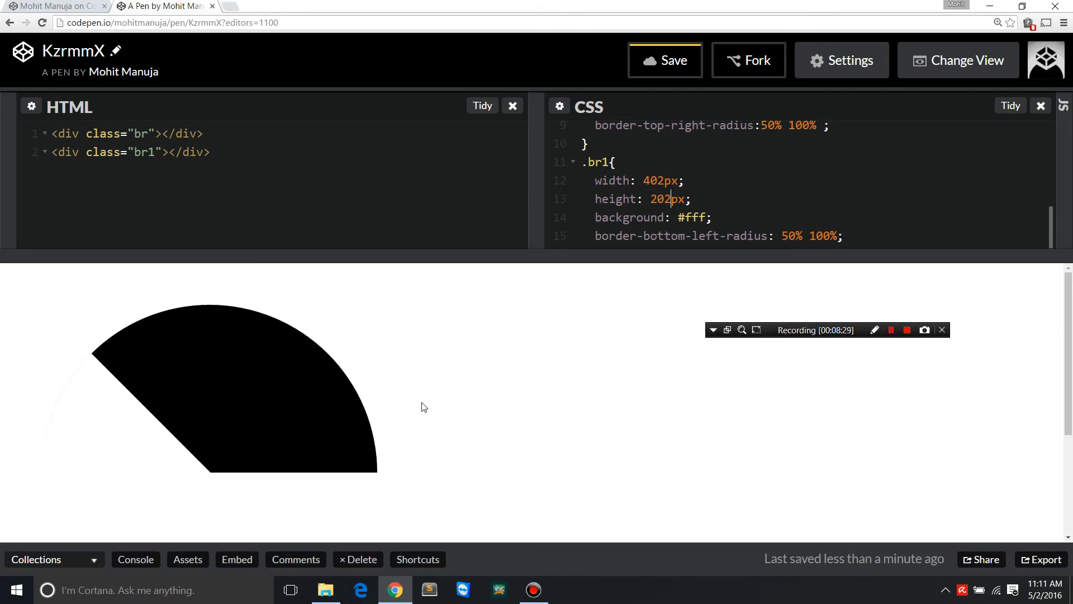